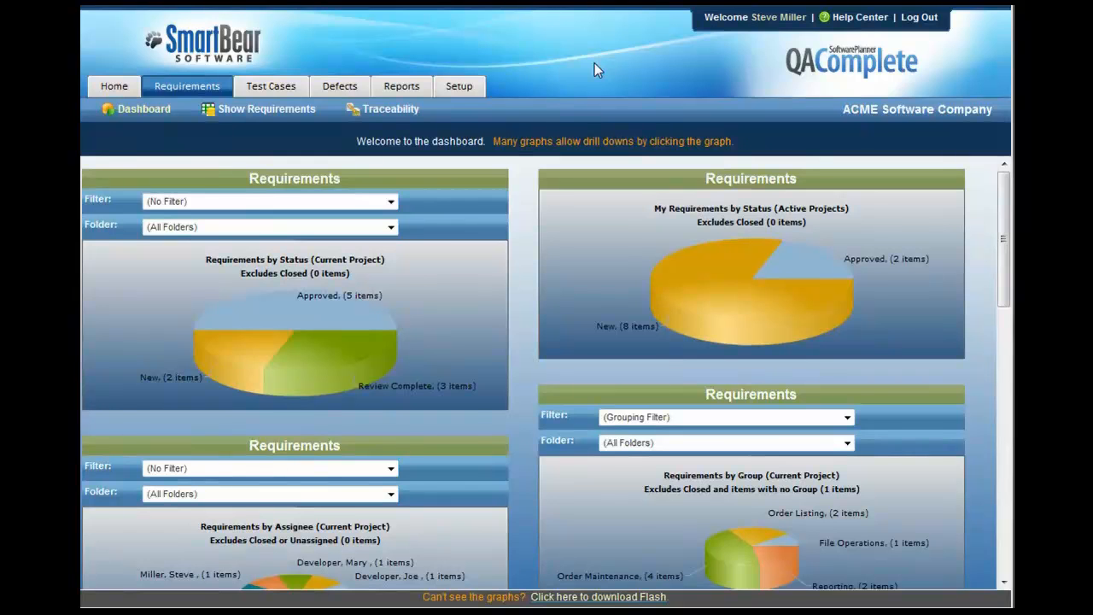
Show the Requirements listing with the four Sprint 1 requirements of the Orders Application
left_click(266, 109)
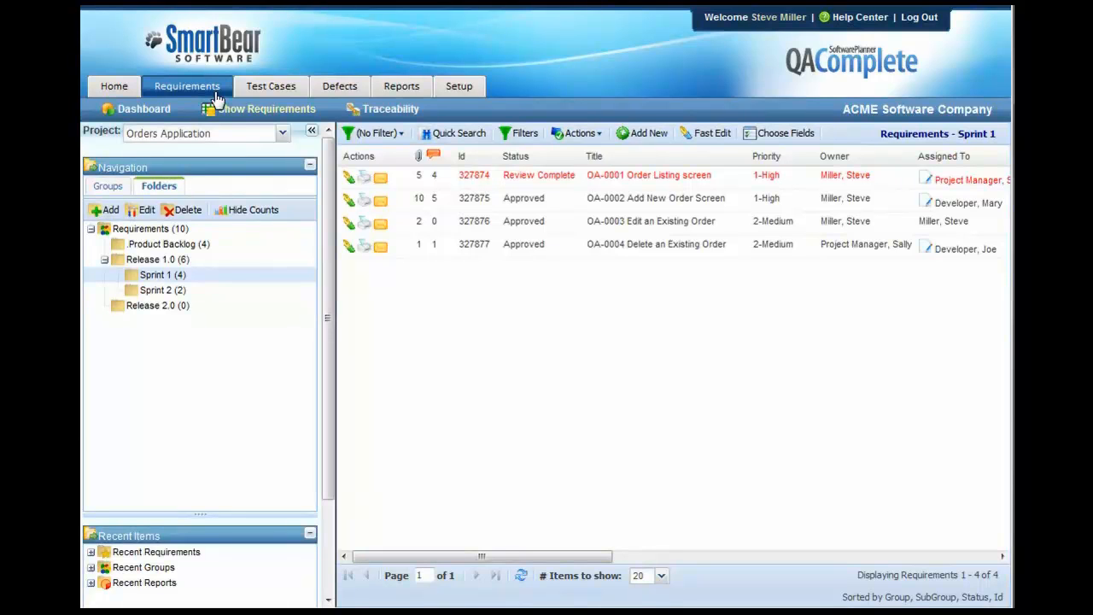
Select the Product Backlog folder to list its four requirements OA-0005 through OA-0007
left_click(161, 243)
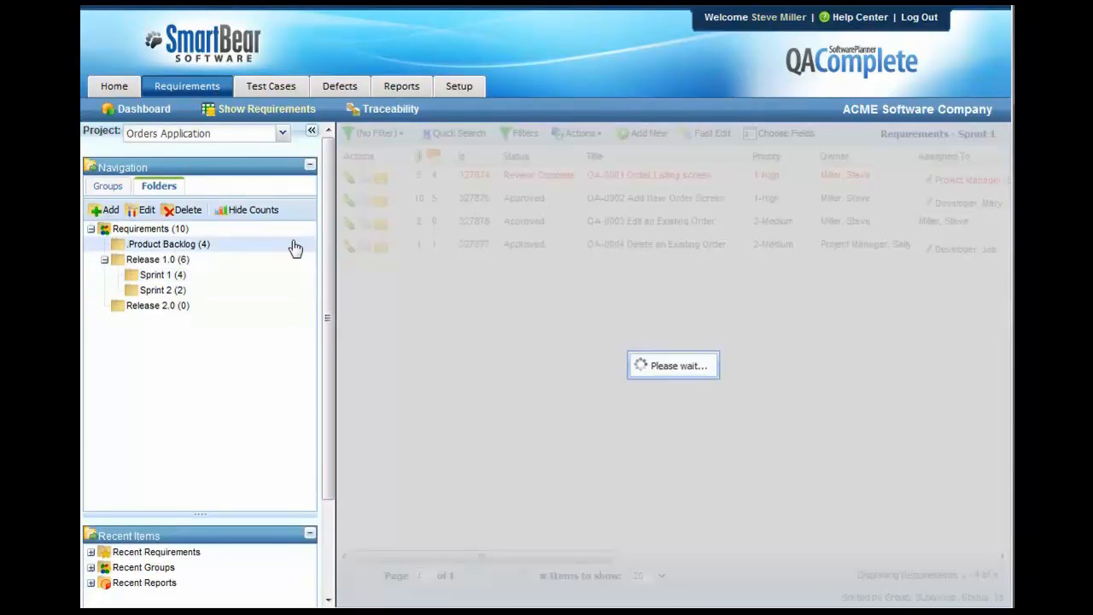
left_click(161, 243)
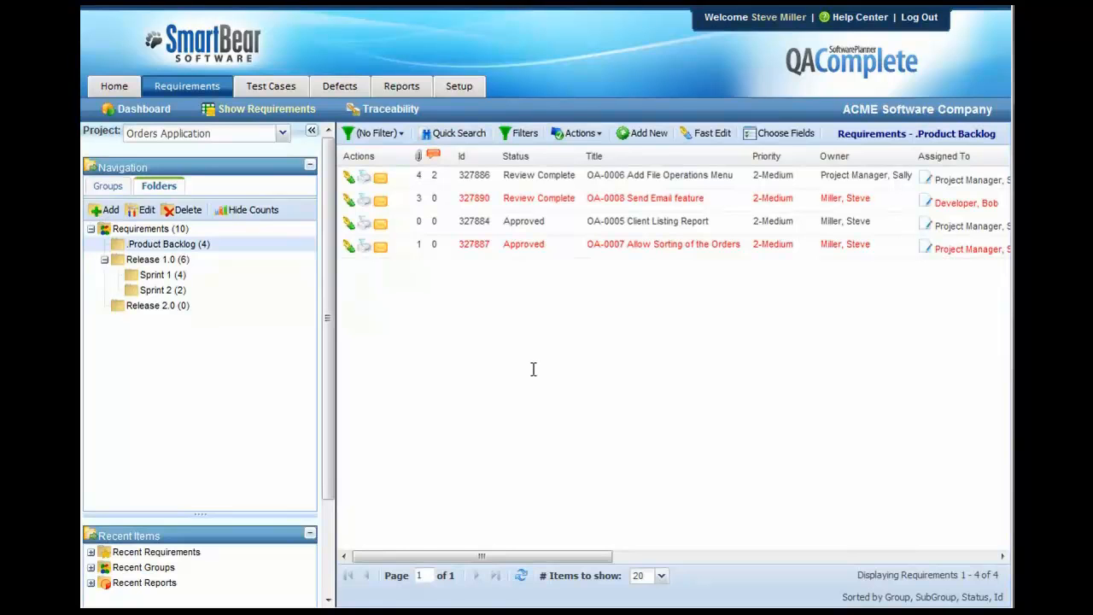
mouse_move(533, 359)
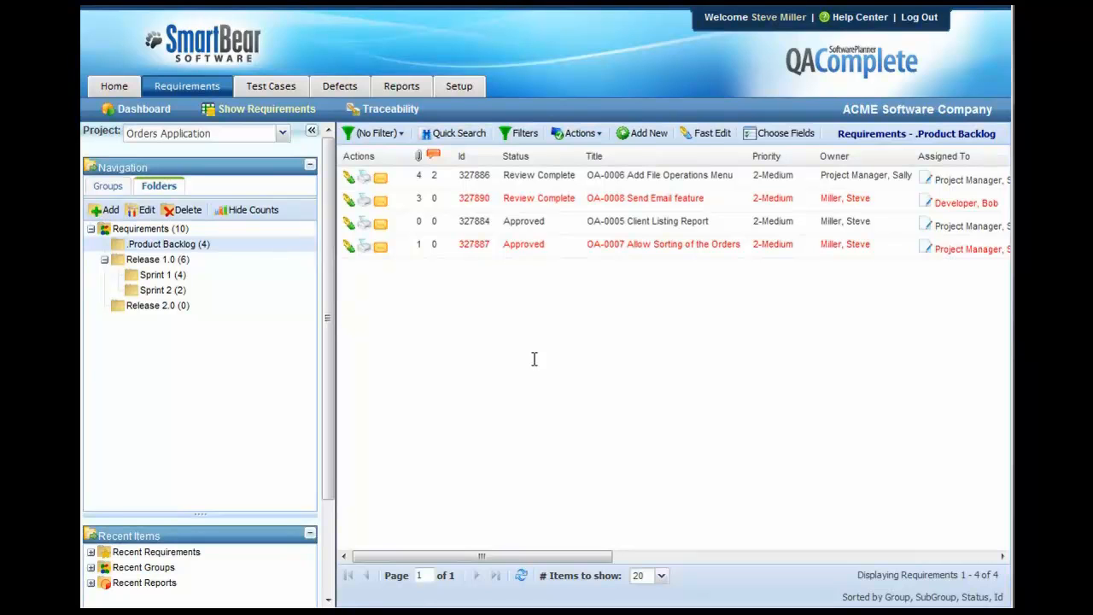
mouse_move(533, 325)
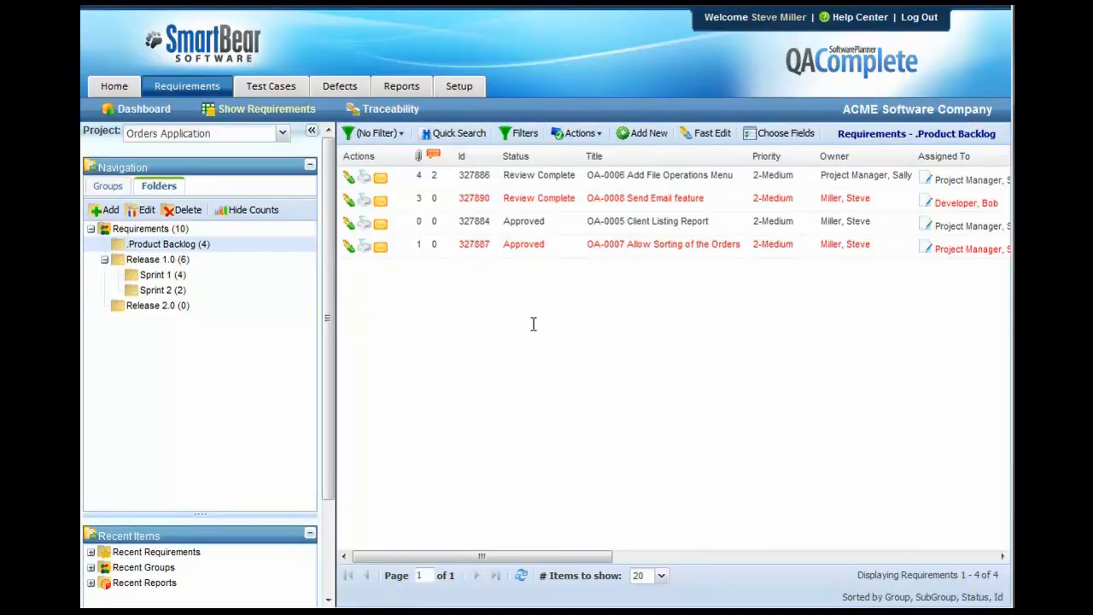
mouse_move(528, 304)
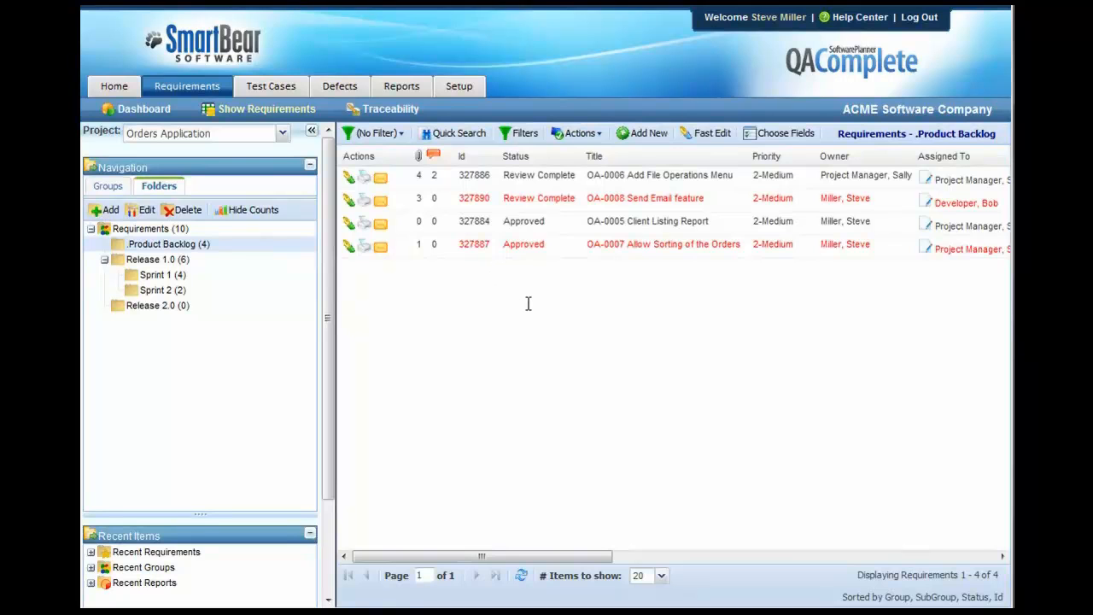
mouse_move(499, 284)
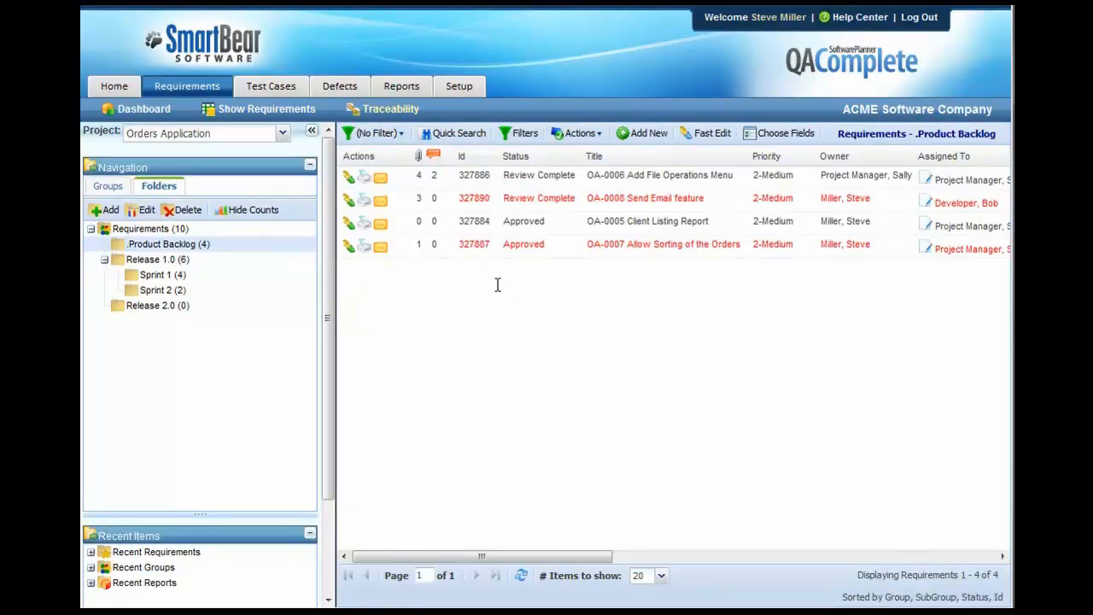
mouse_move(555, 352)
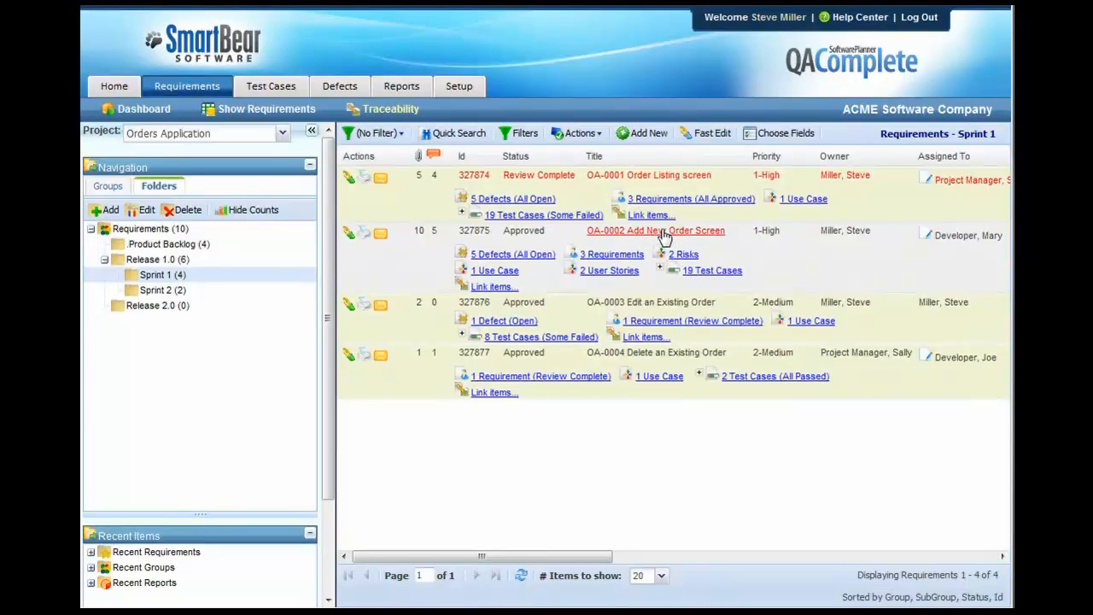
mouse_move(506, 260)
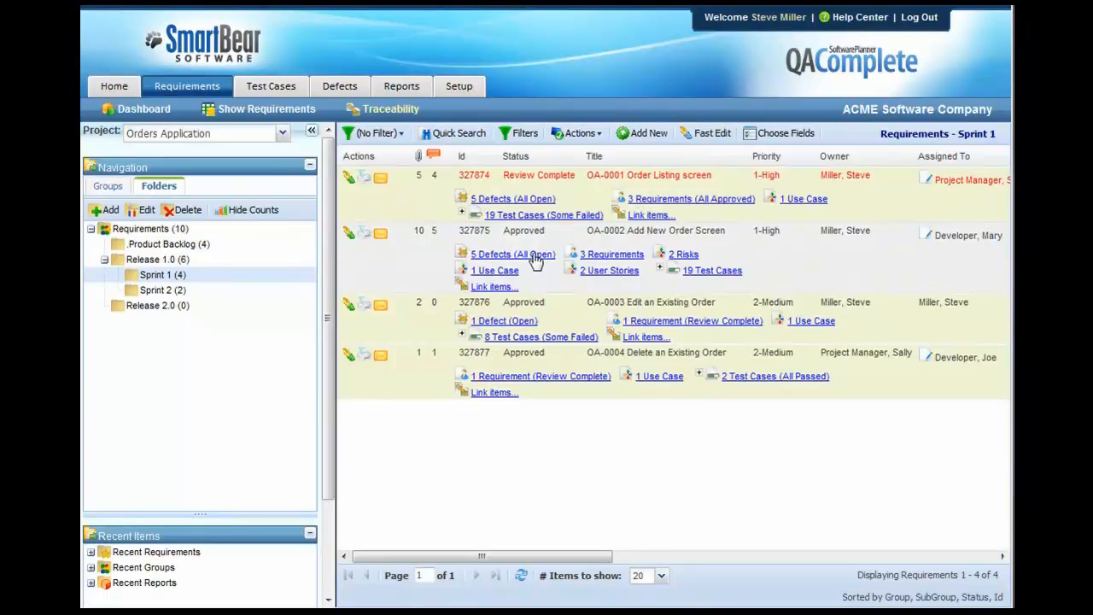
mouse_move(665, 273)
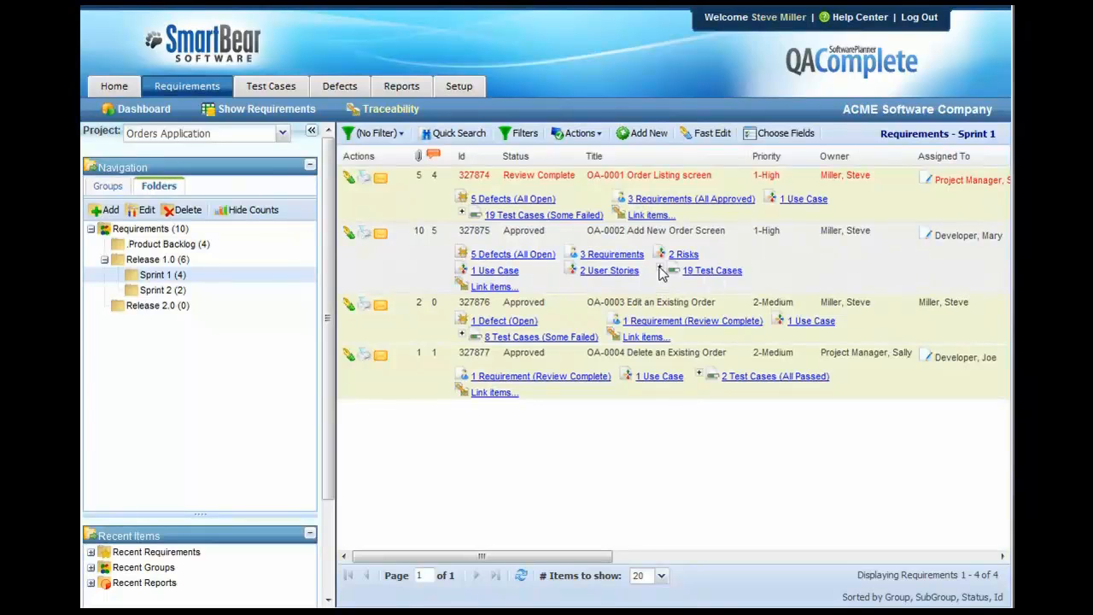
Break down the 19 test cases linked to requirement OA-0002 Add New Order Screen
left_click(710, 270)
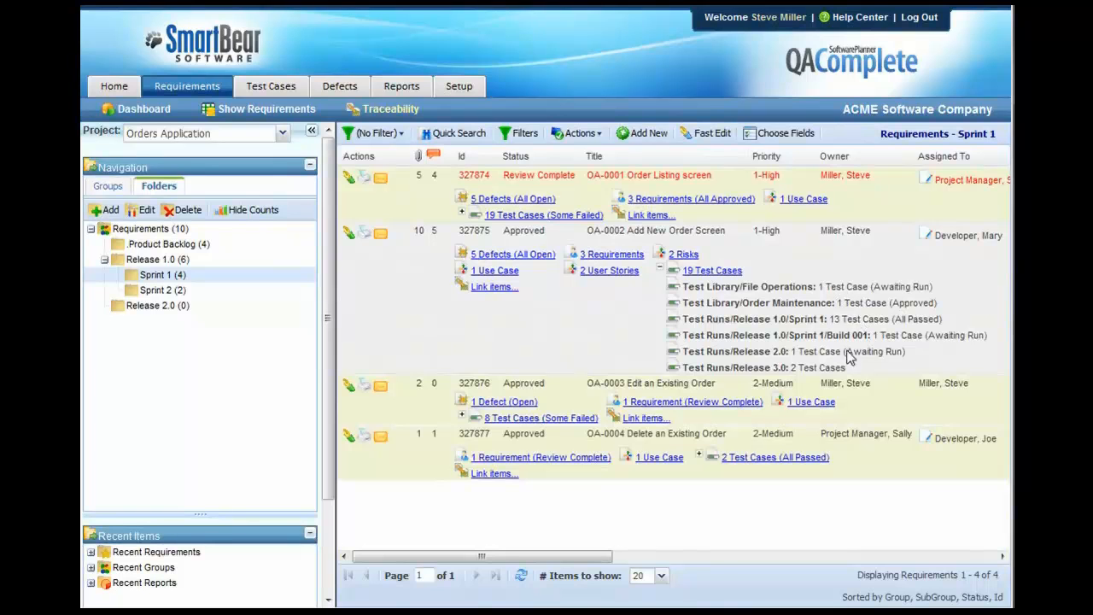
mouse_move(904, 376)
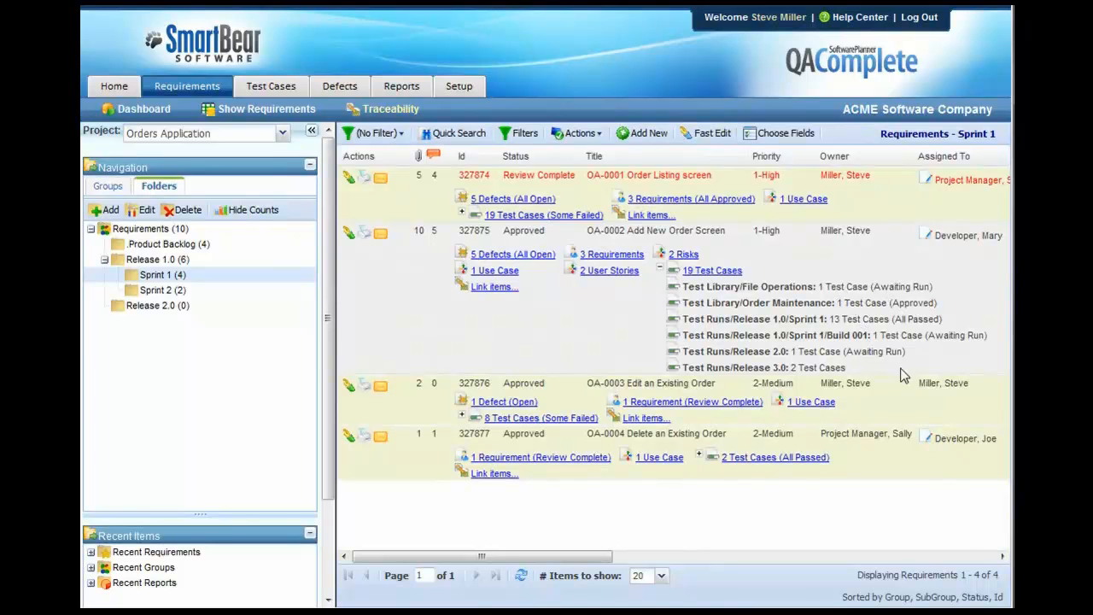
Show the ten test cases in the Test Library's File Operations folder, then collapse the library
left_click(270, 86)
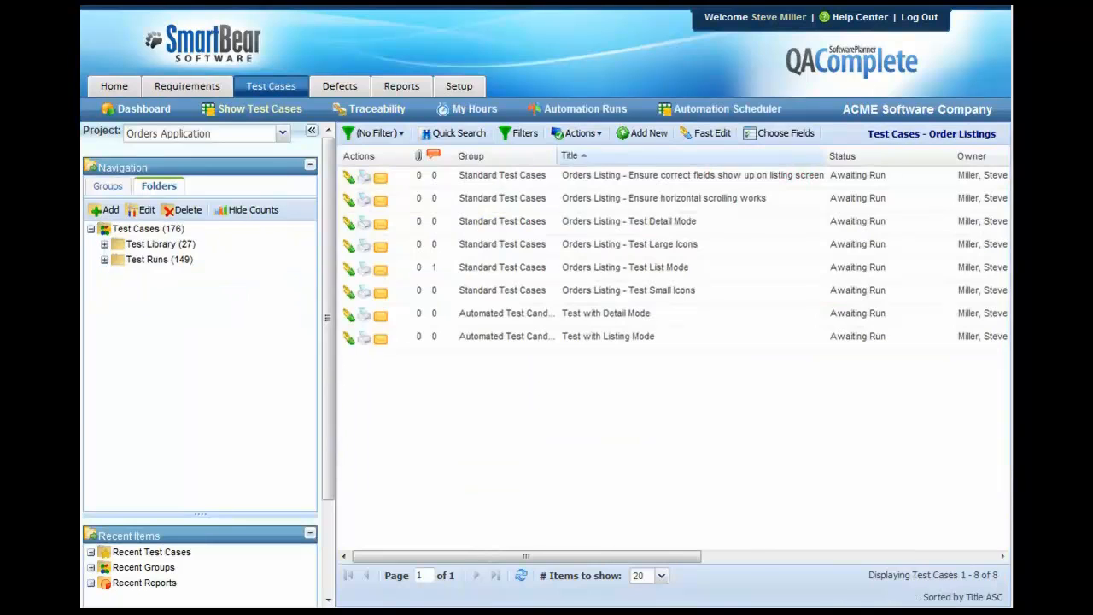
mouse_move(214, 338)
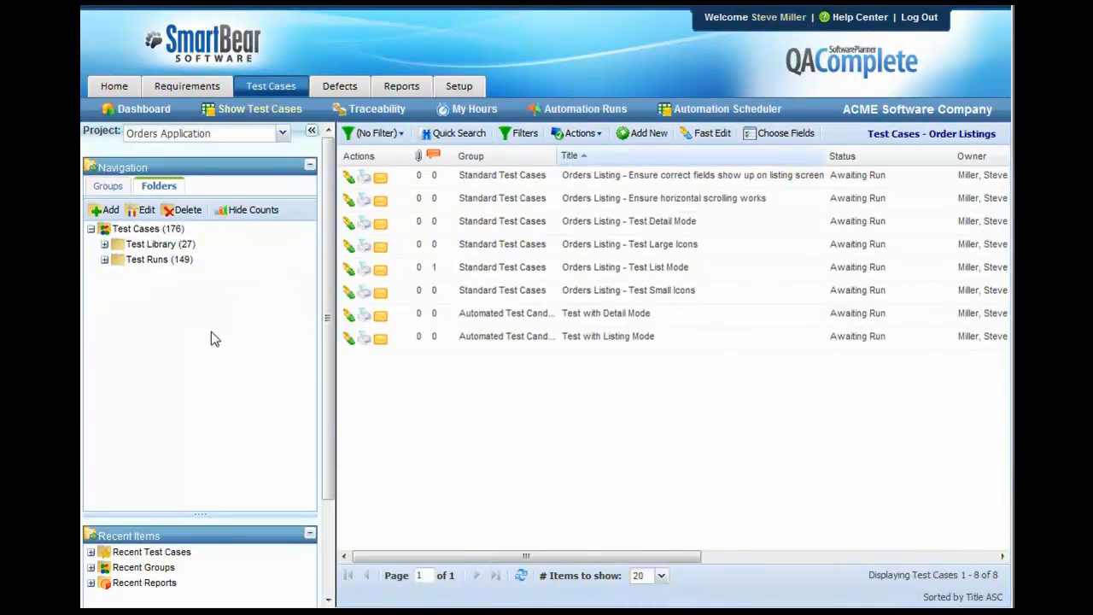
left_click(104, 243)
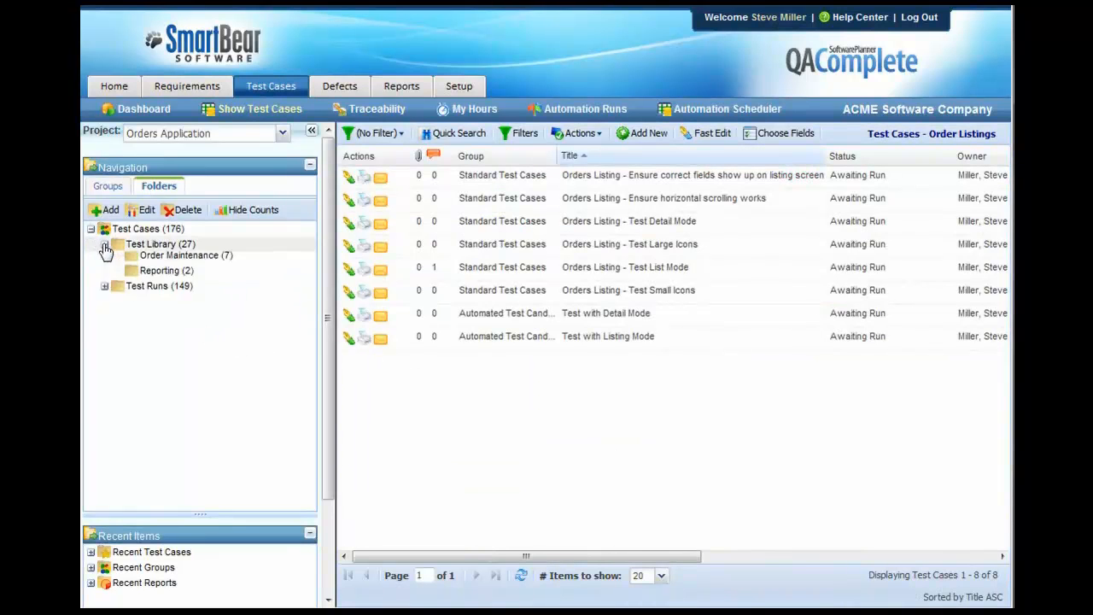
left_click(106, 242)
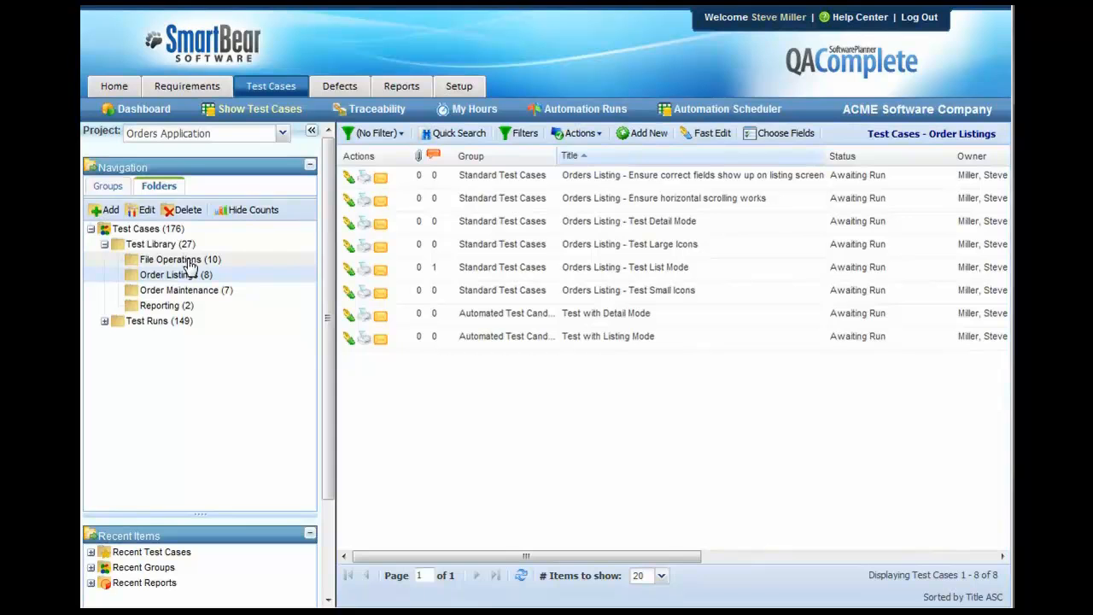
left_click(170, 260)
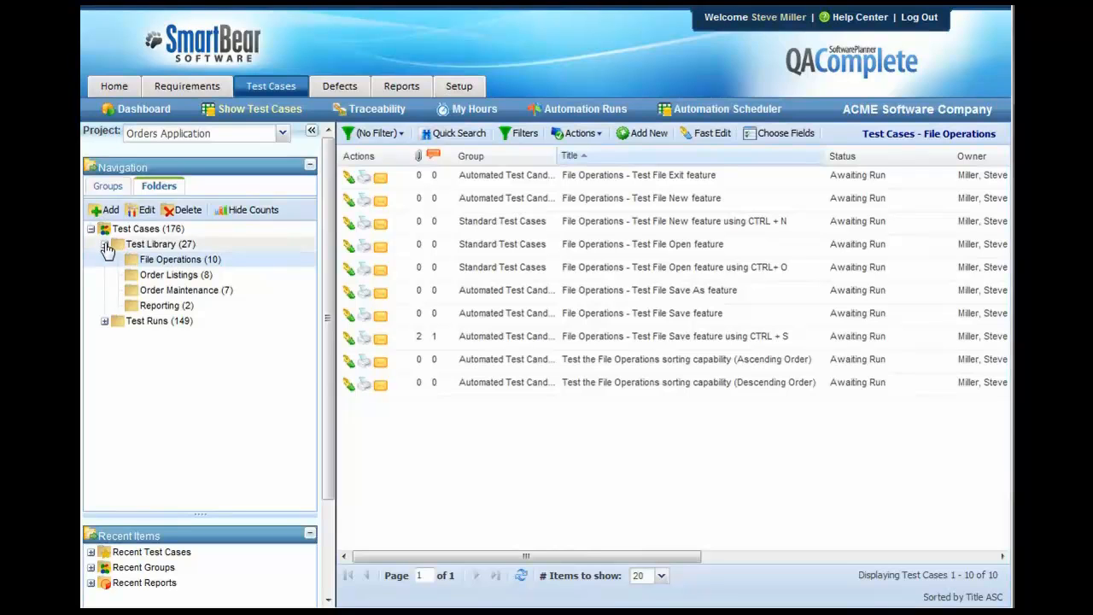
left_click(104, 243)
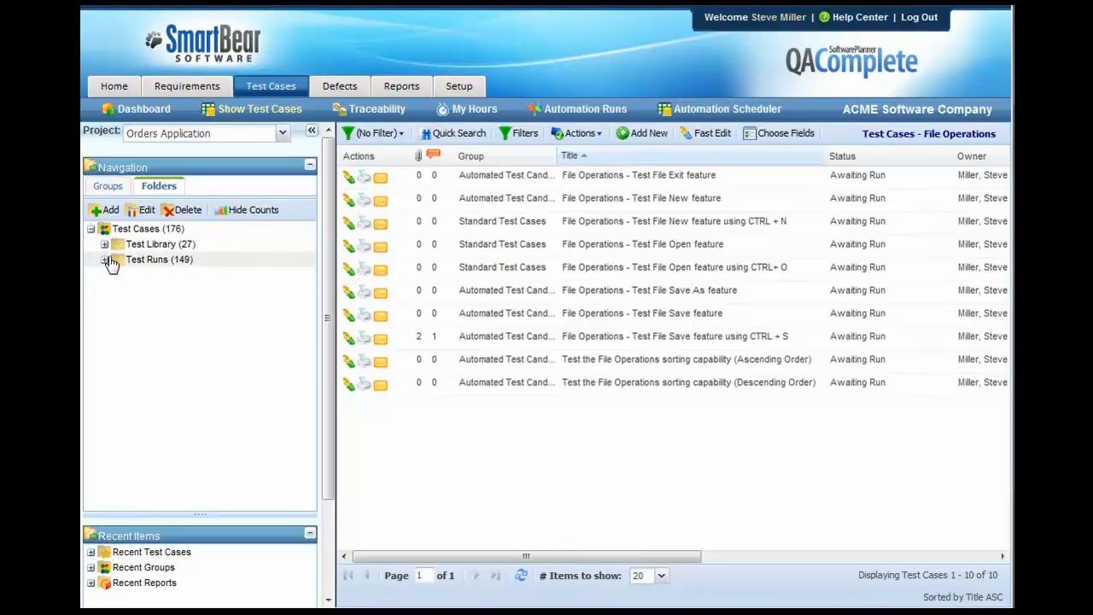
Expand the Test Runs folders to reach Release 3.0's 27 test cases
left_click(105, 260)
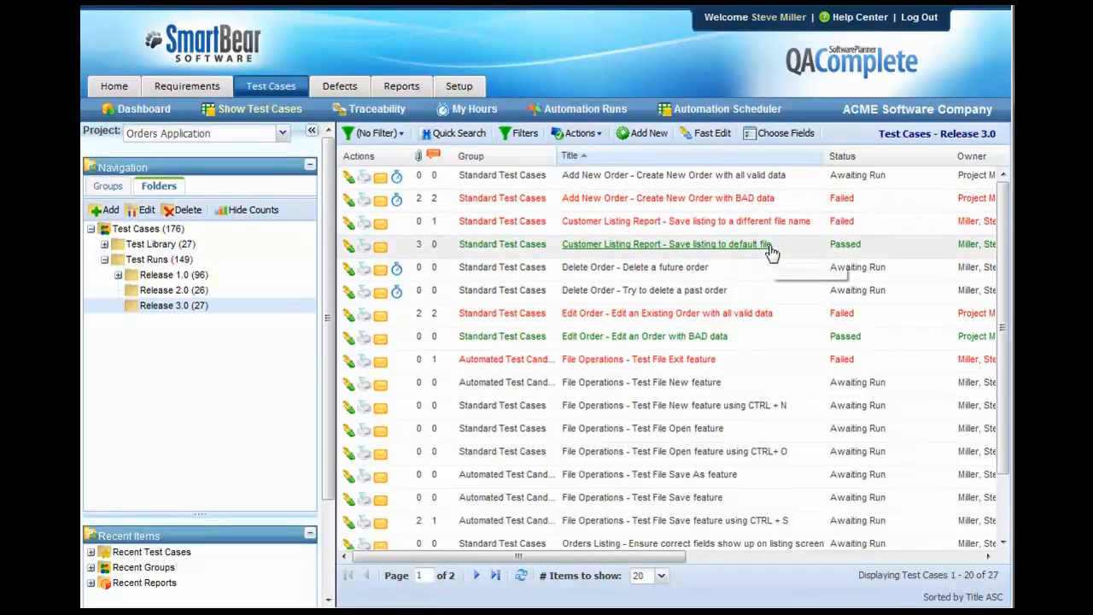
mouse_move(770, 248)
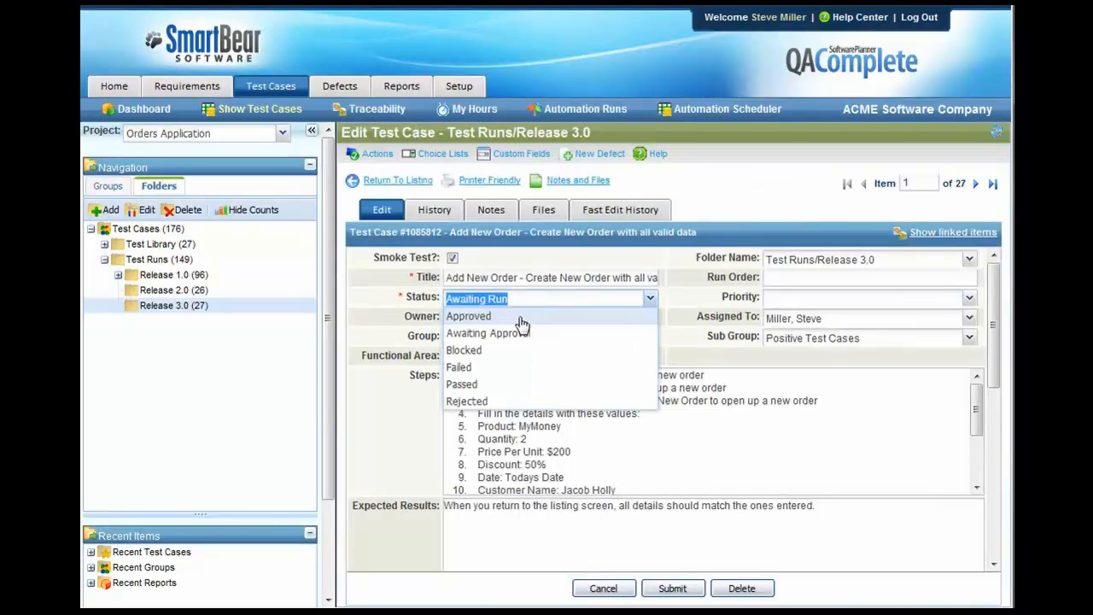
Mark test case 1085812 Failed with Automatically Generate Defect kept, and submit it
left_click(458, 367)
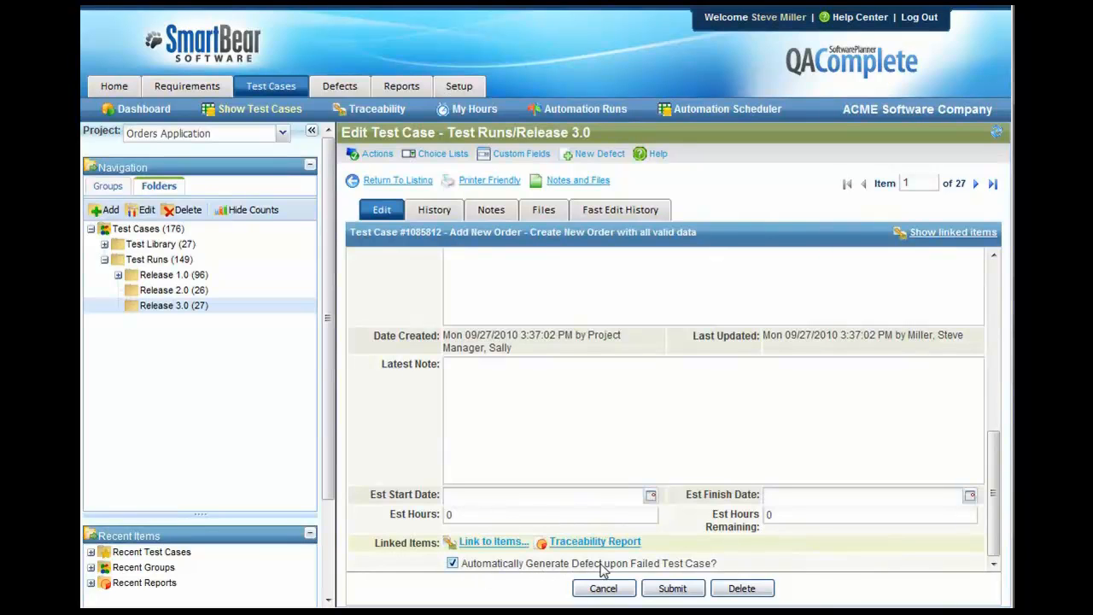
left_click(673, 588)
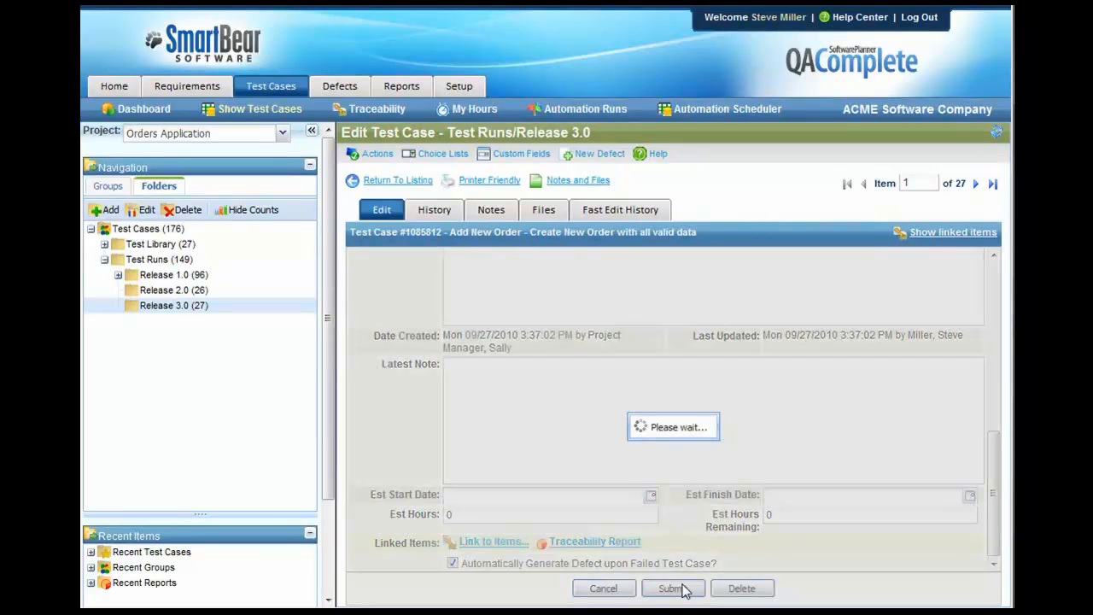
left_click(673, 587)
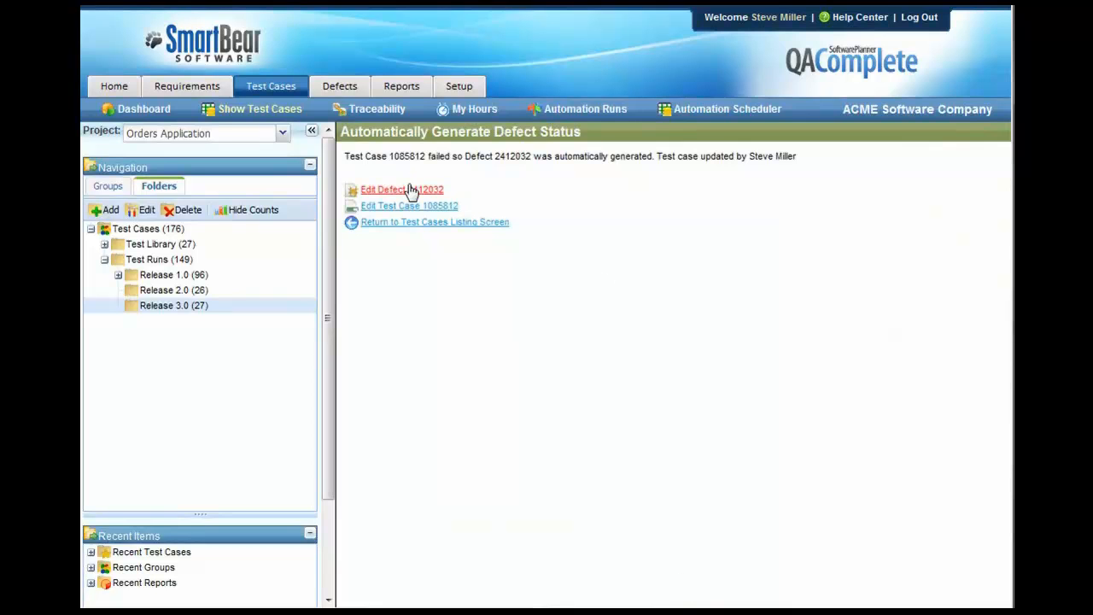
Edit defect 2412032, set Assigned To to a developer, and submit the change
left_click(402, 188)
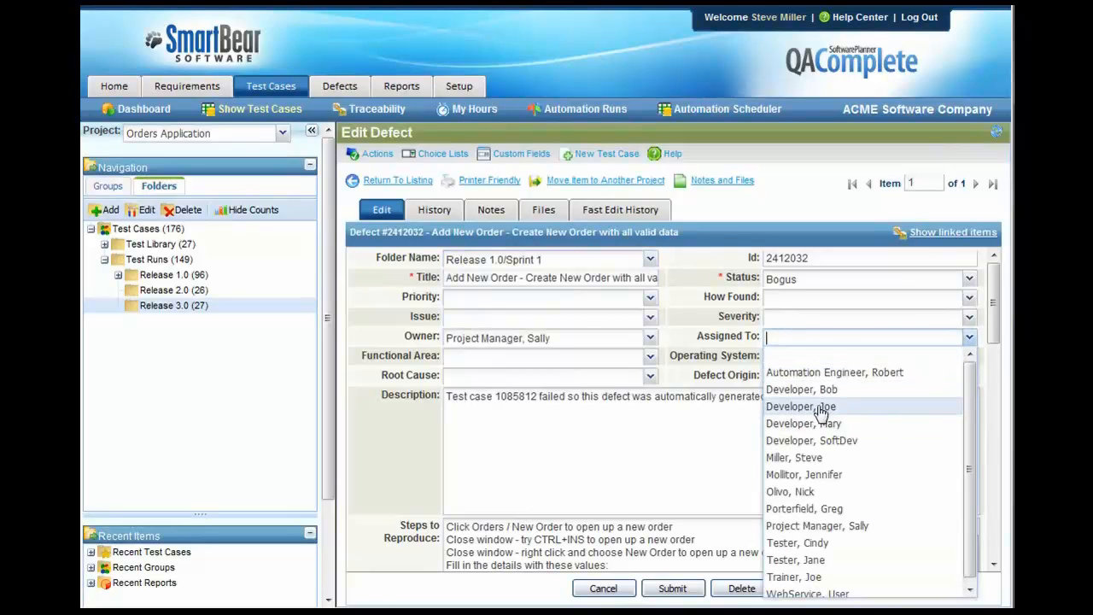
left_click(799, 407)
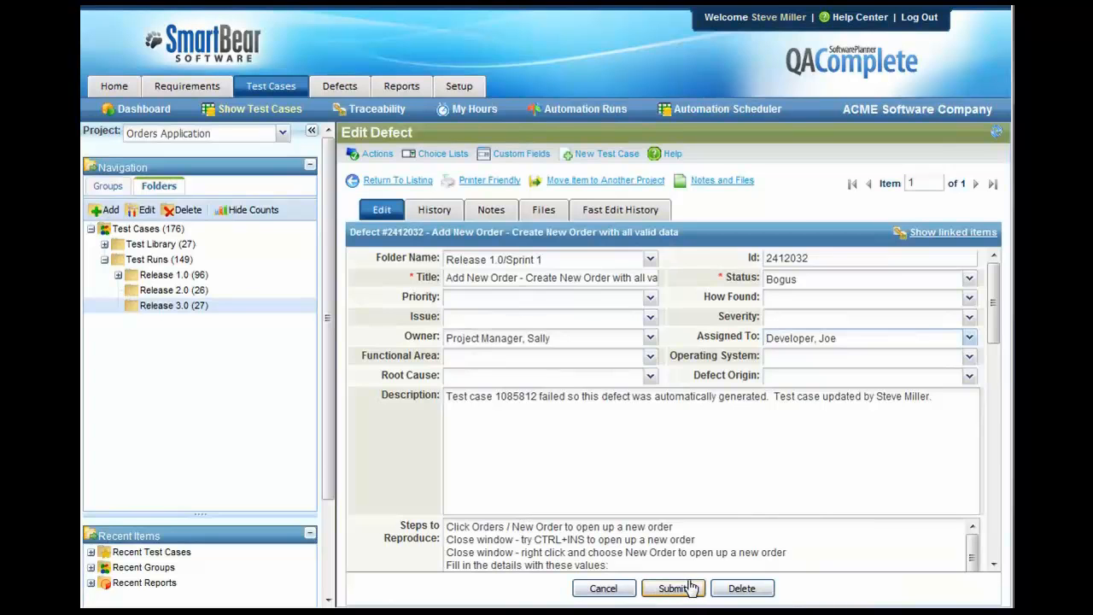
left_click(673, 588)
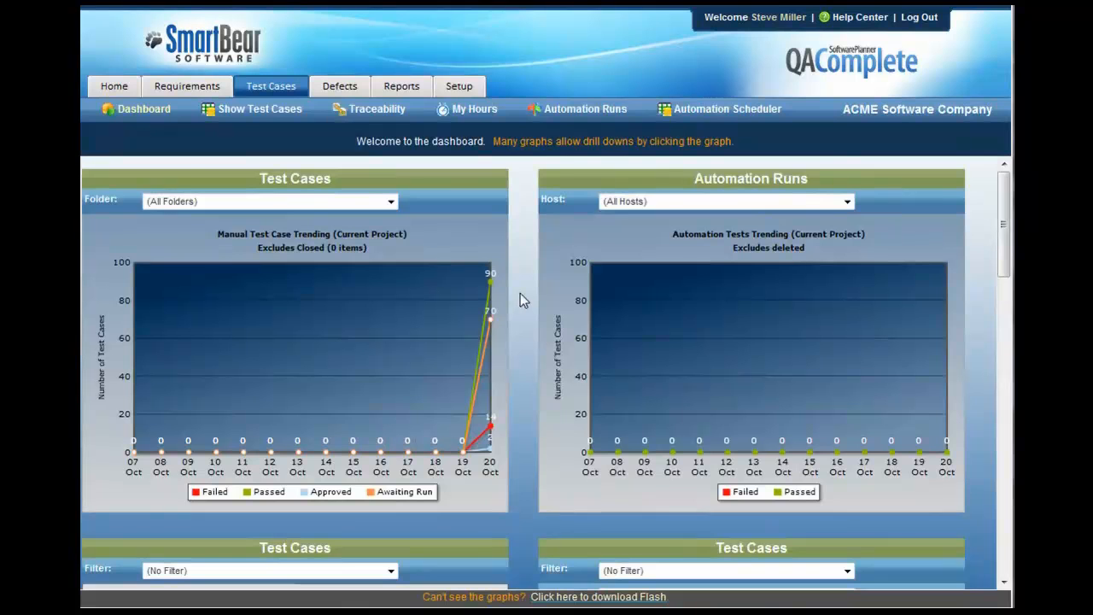
mouse_move(393, 186)
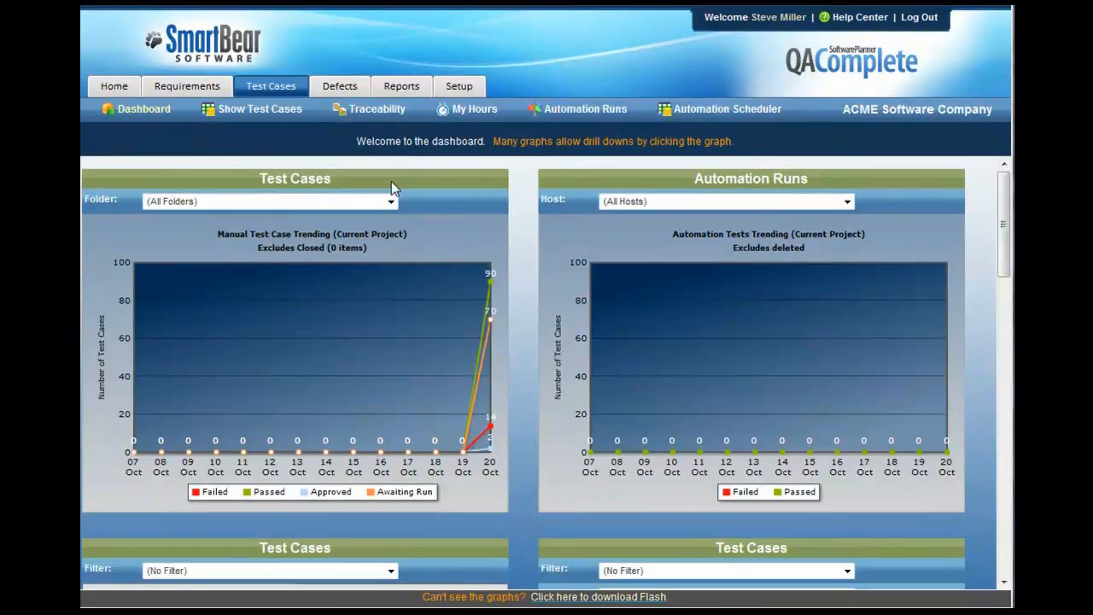
mouse_move(585, 109)
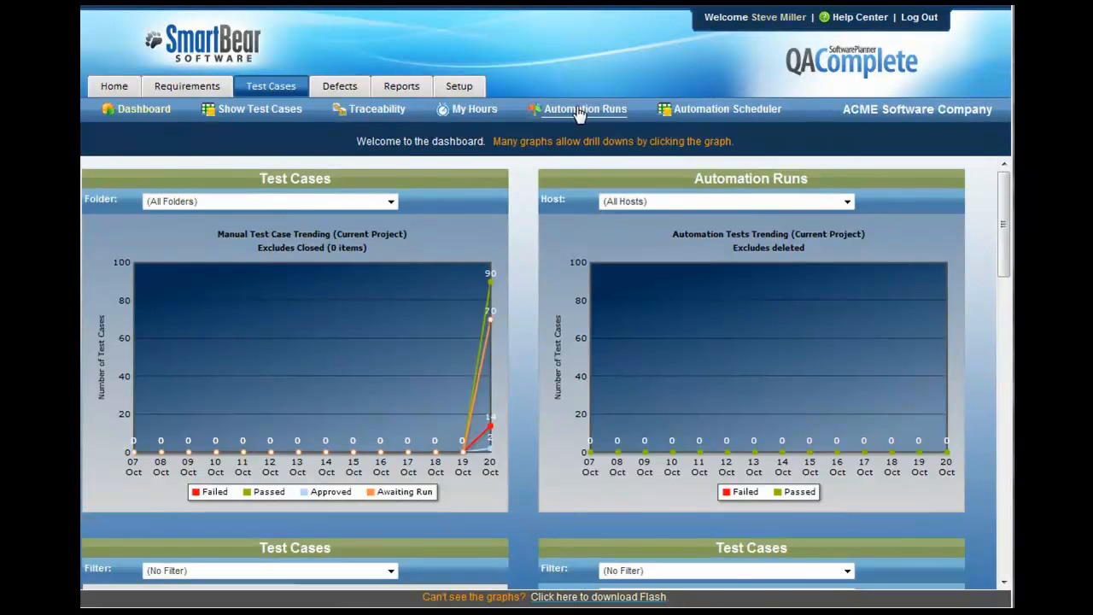
left_click(585, 110)
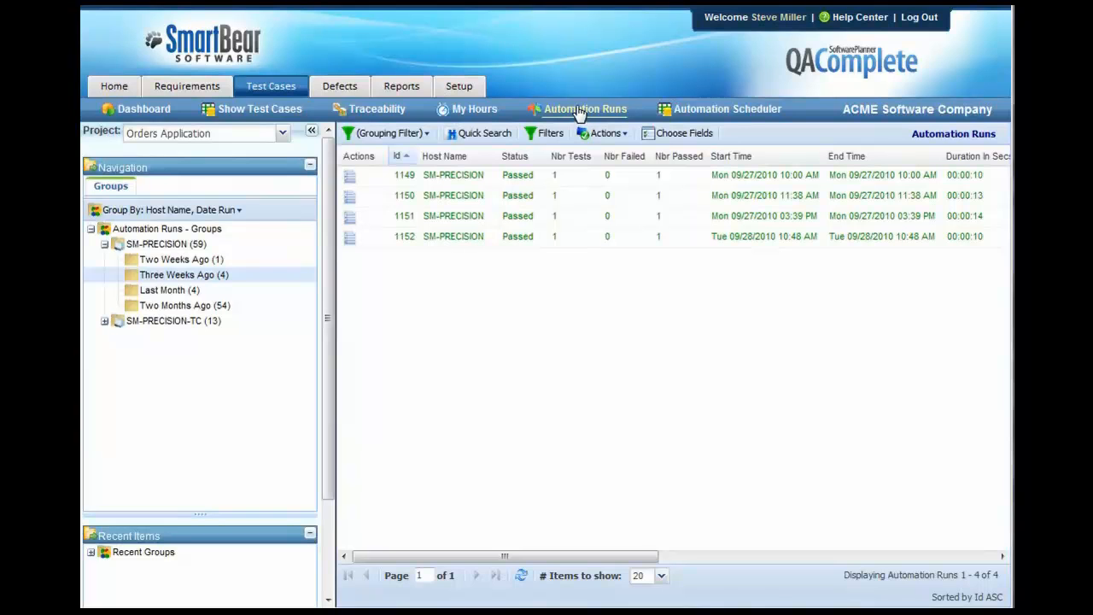
left_click(143, 109)
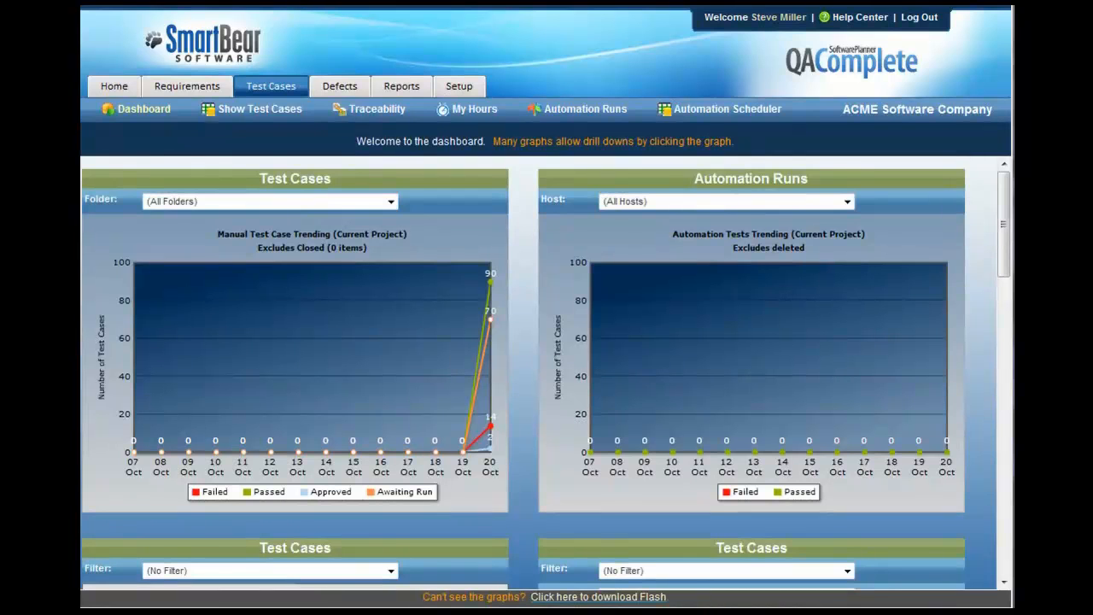
In the Defects area, expand the Open group and list the three defects assigned to Developer, Mary
left_click(338, 85)
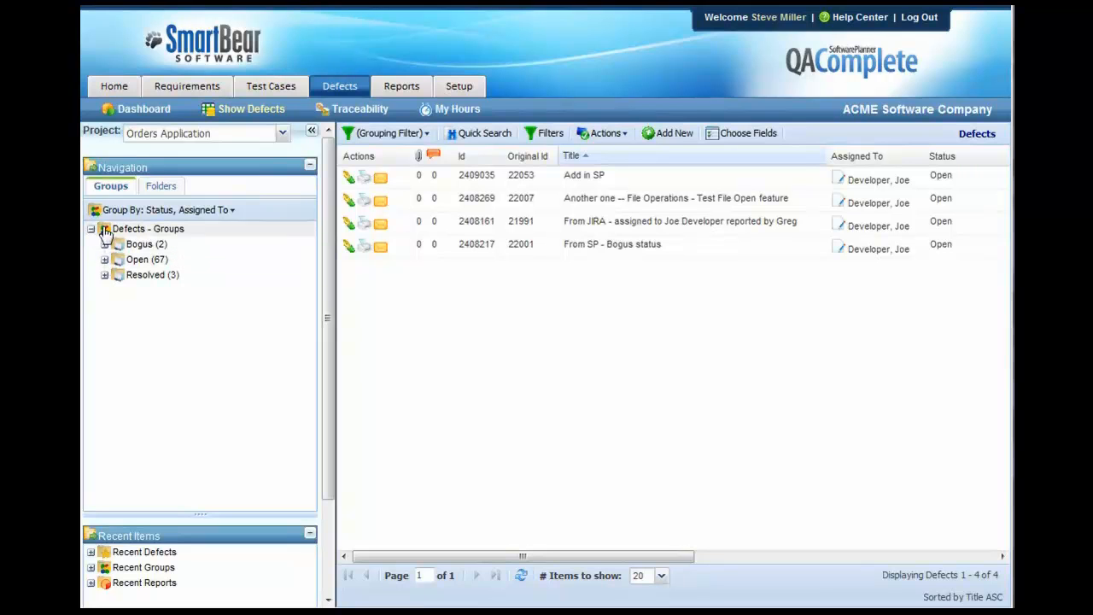
left_click(106, 259)
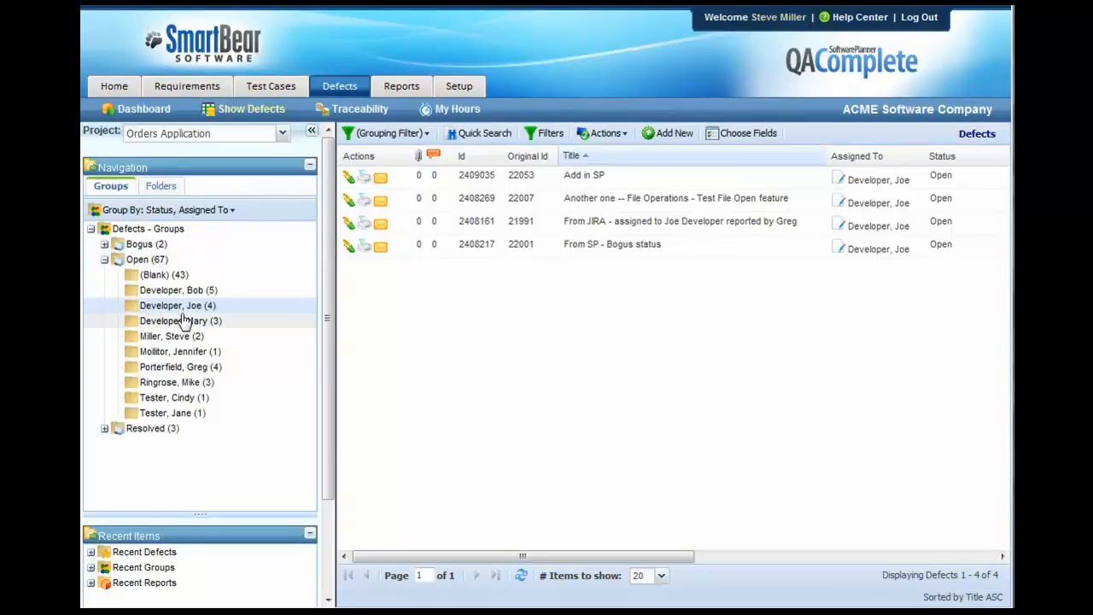
left_click(175, 322)
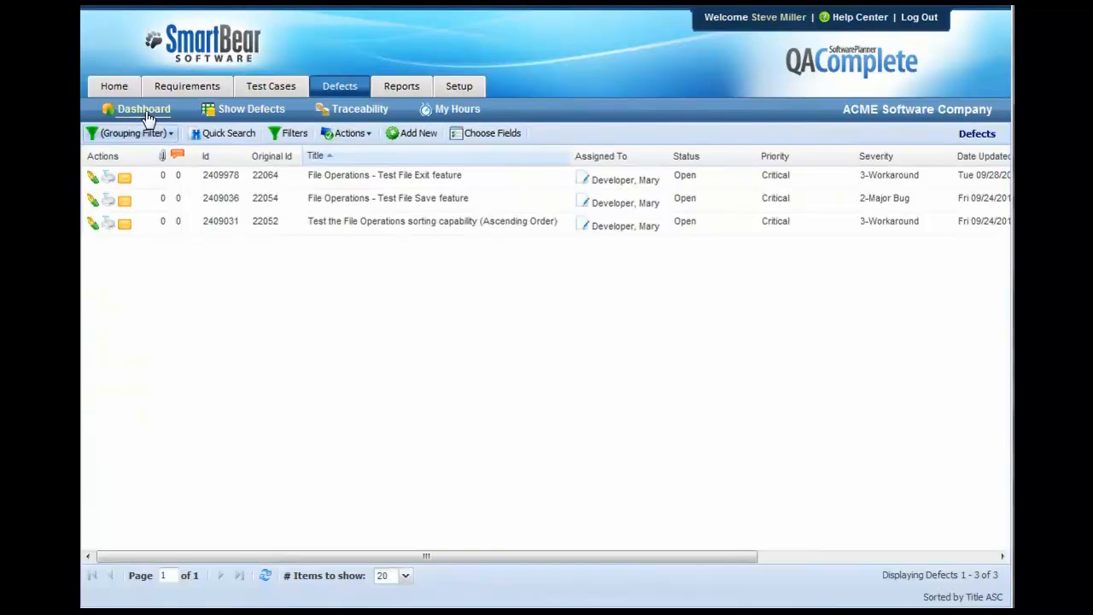
Scroll through the defect dashboard charts, then go to the Reports area
left_click(144, 109)
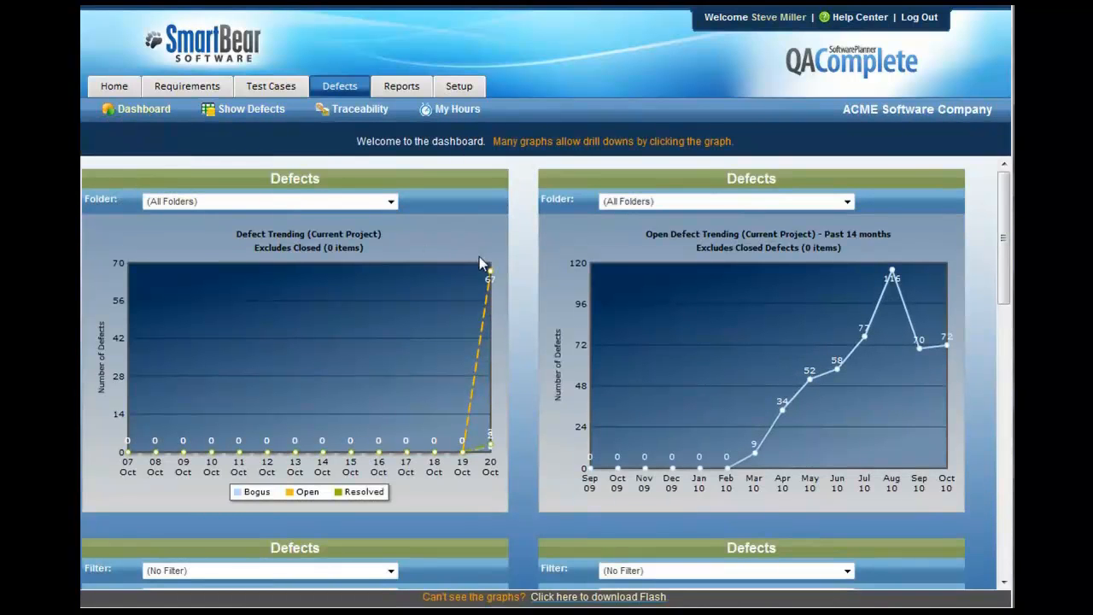
mouse_move(492, 444)
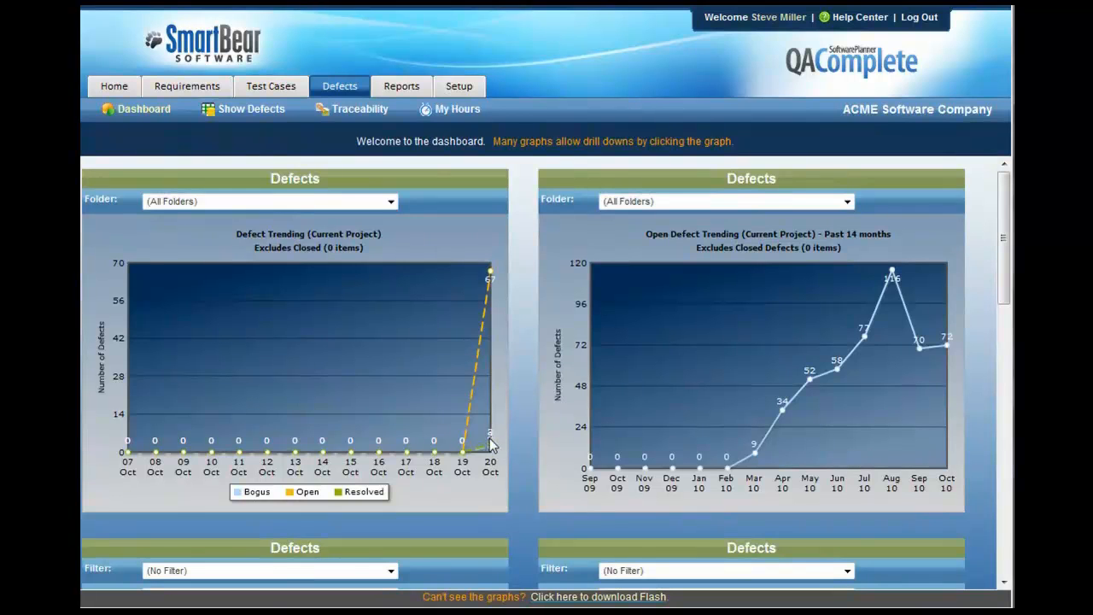
scroll("down", 3)
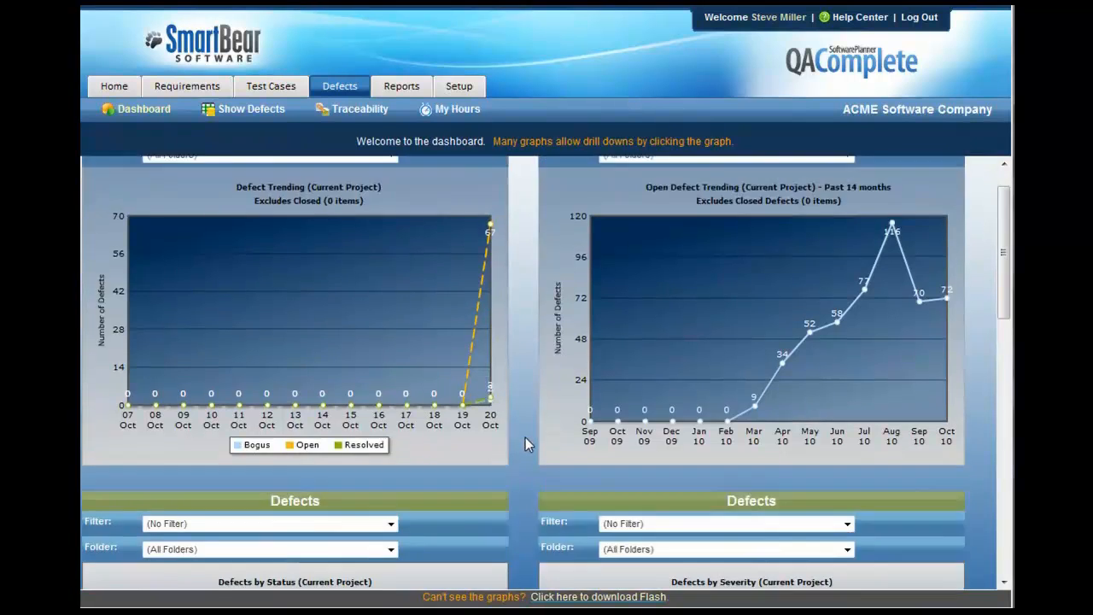
scroll("down", 3)
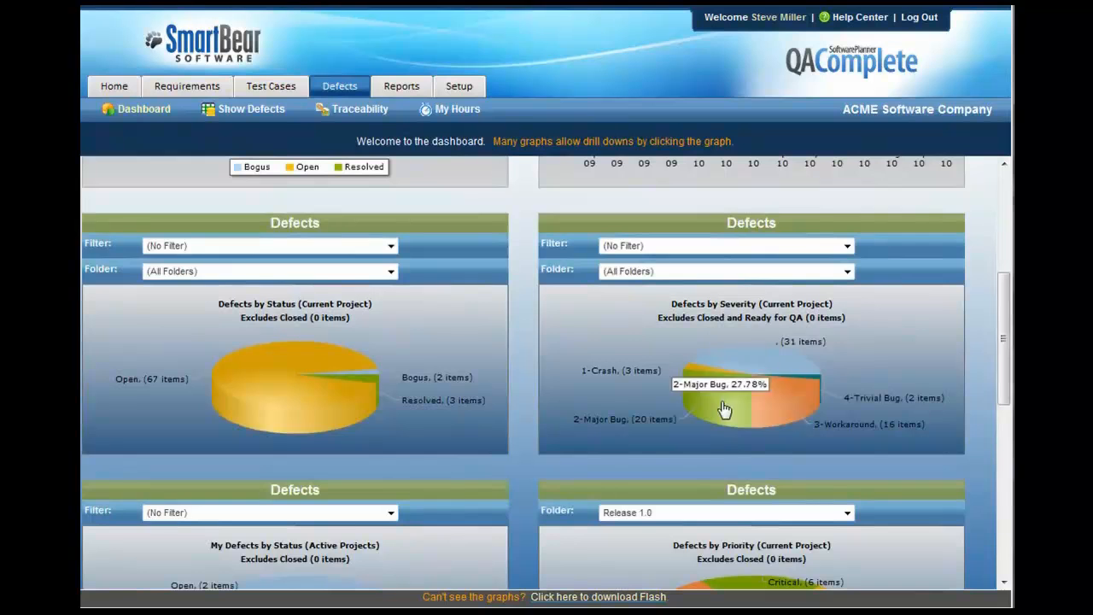
scroll("down", 3)
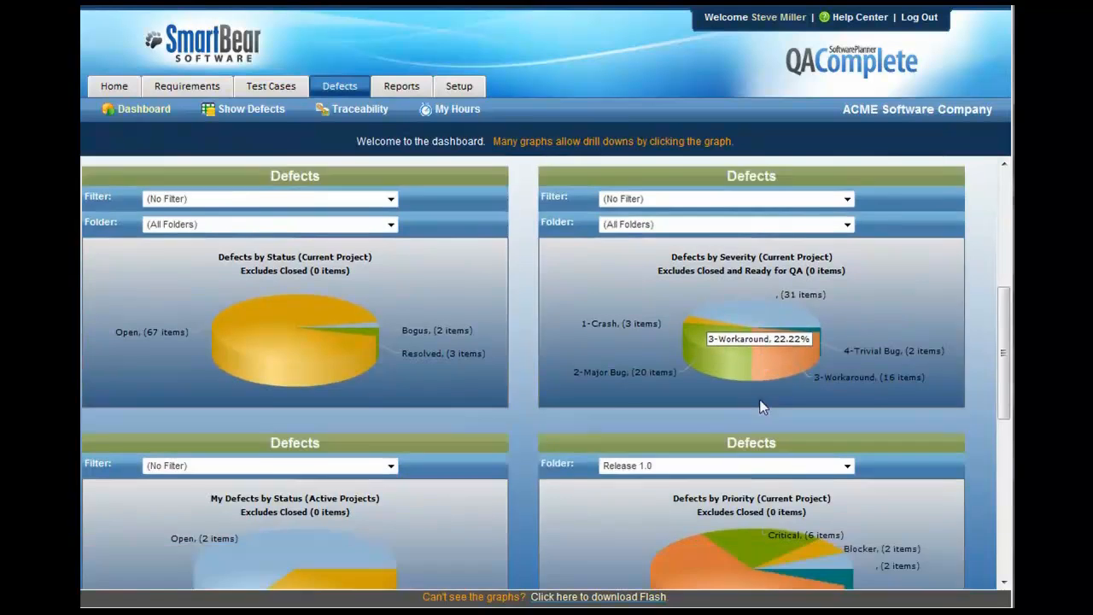
scroll("down", 3)
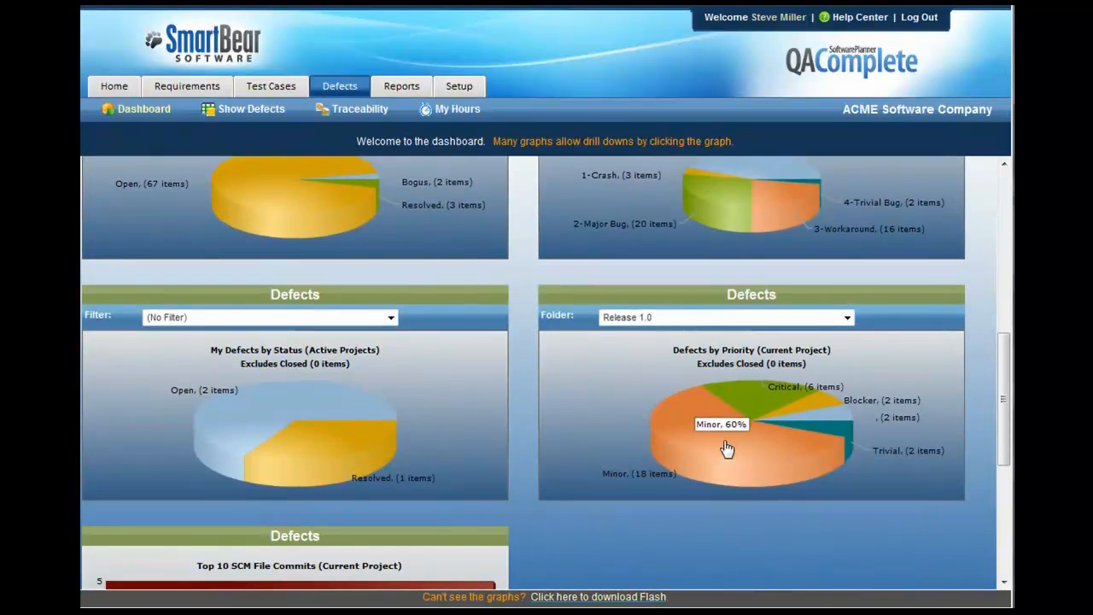
mouse_move(748, 454)
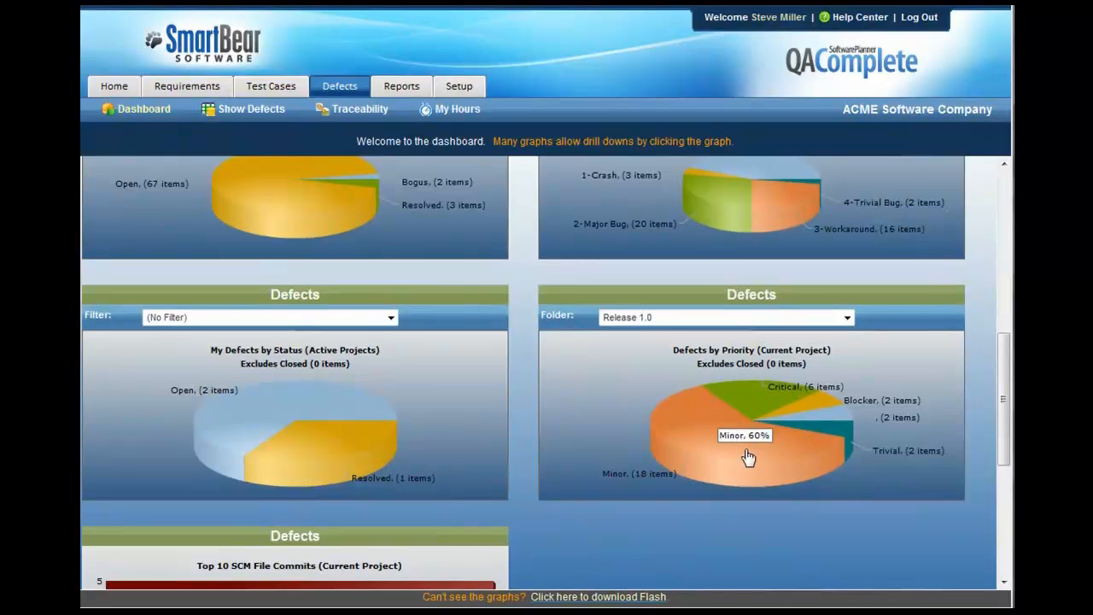
mouse_move(758, 403)
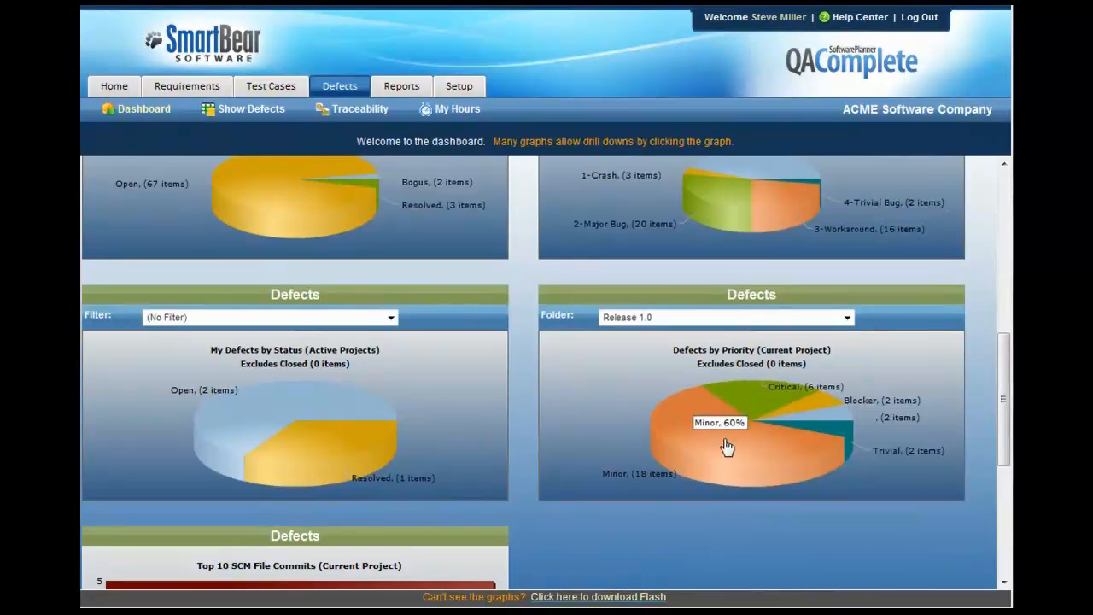
mouse_move(803, 485)
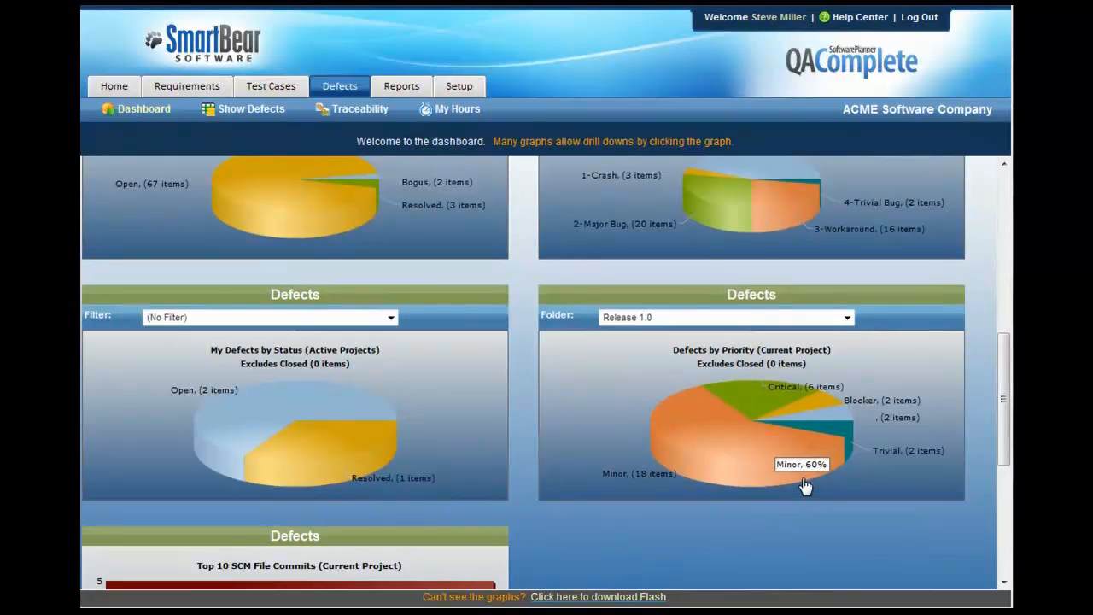
left_click(402, 86)
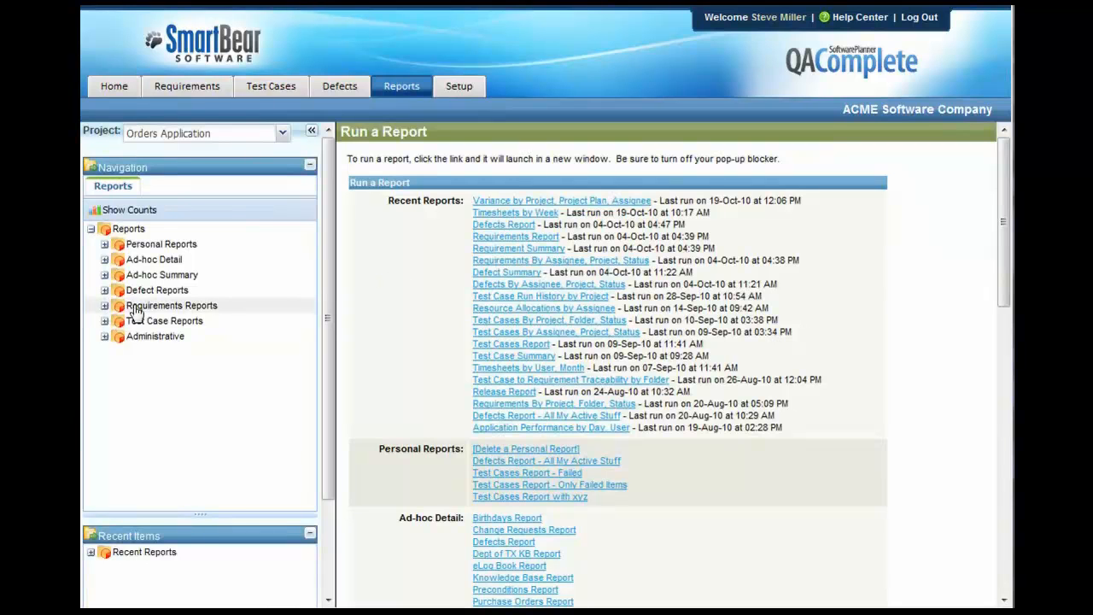
Expand the Defect, Requirements and Test Case report folders, leaving Test Case Reports open
left_click(106, 290)
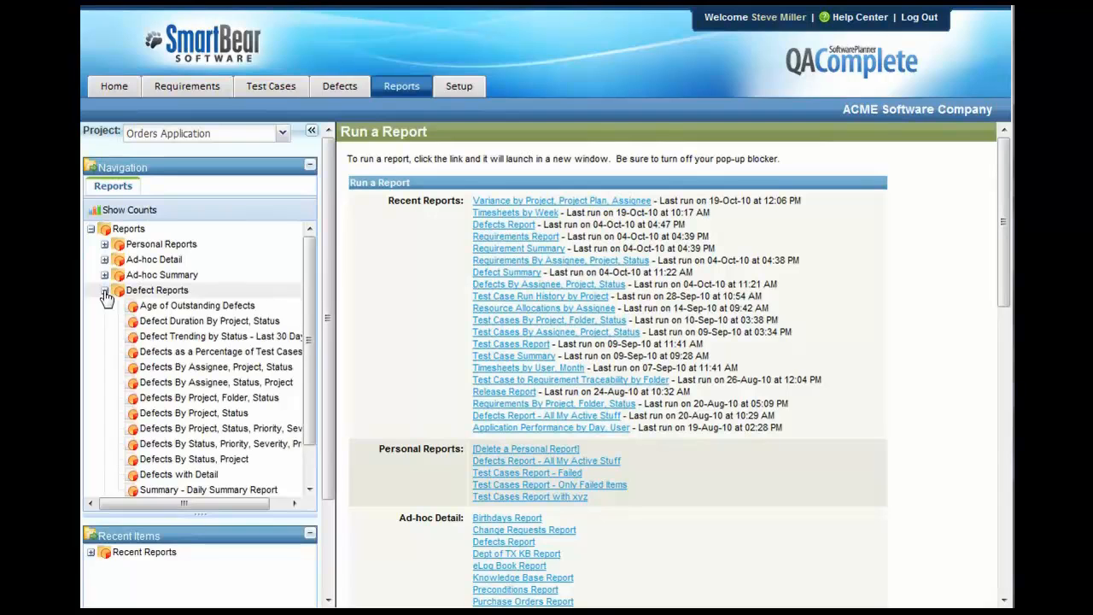
left_click(106, 306)
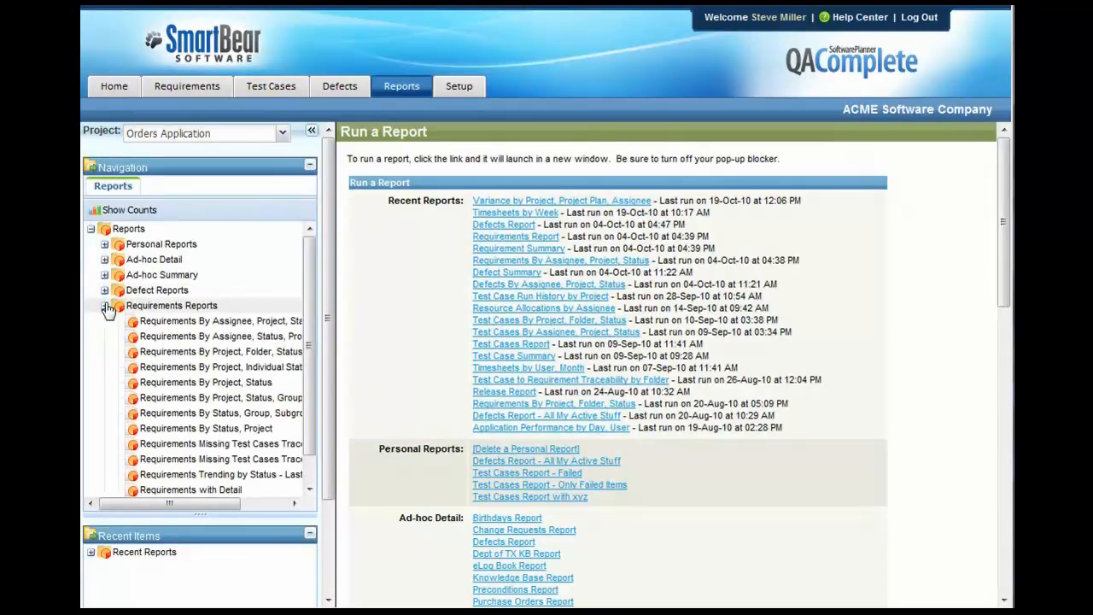
left_click(106, 304)
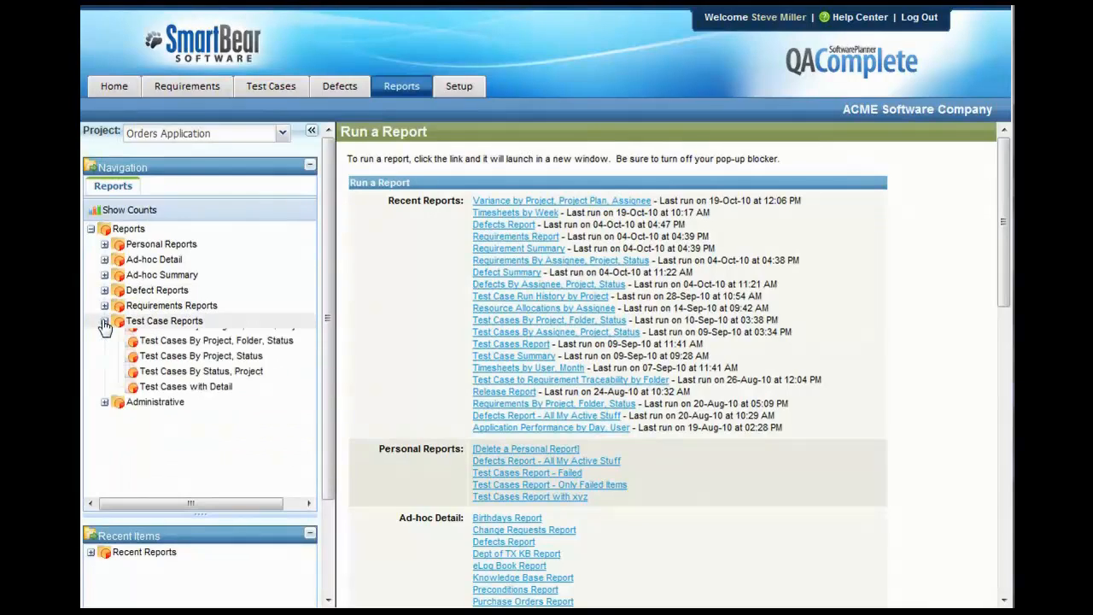
left_click(104, 321)
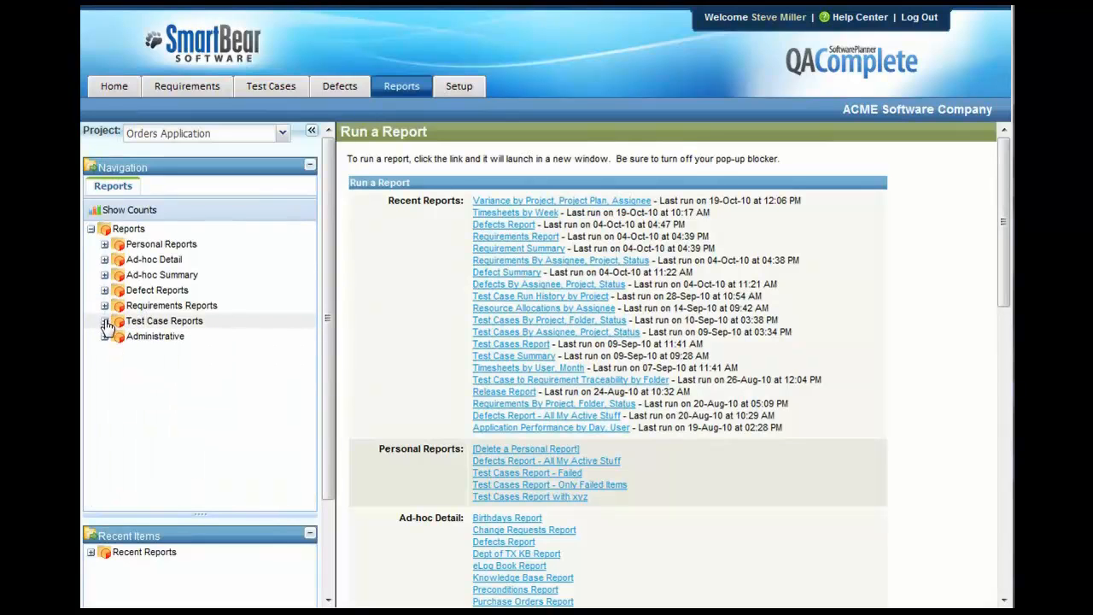
left_click(104, 322)
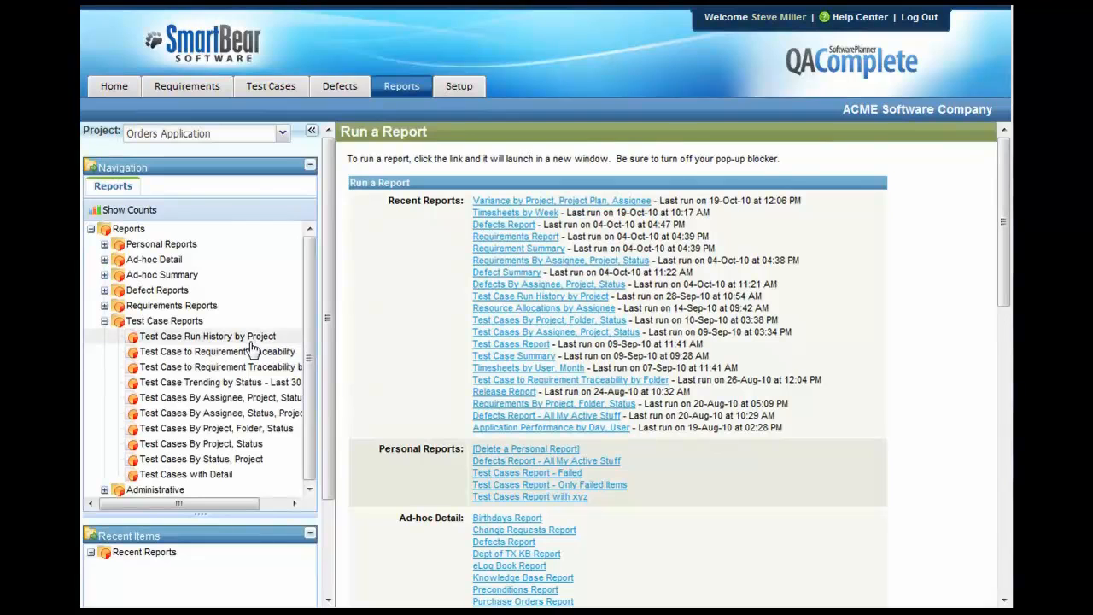
mouse_move(251, 345)
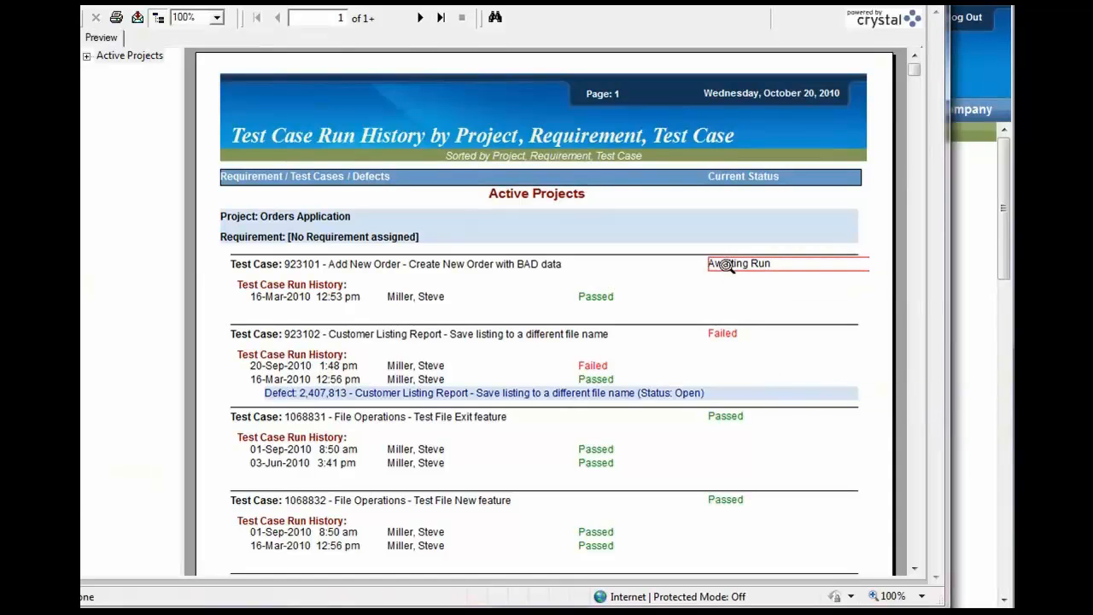
mouse_move(683, 263)
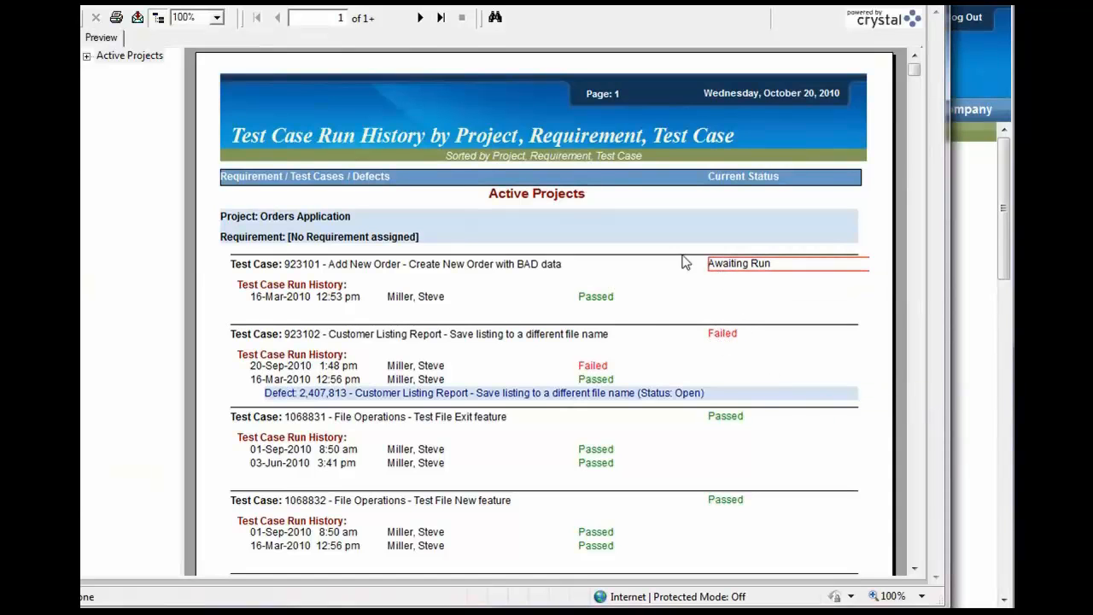
mouse_move(680, 345)
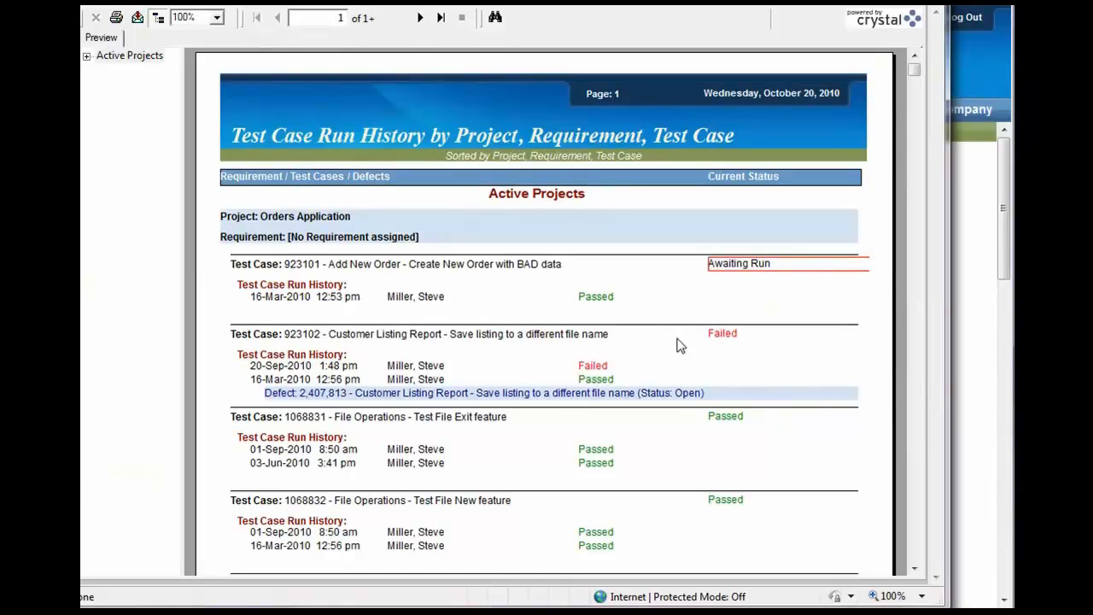